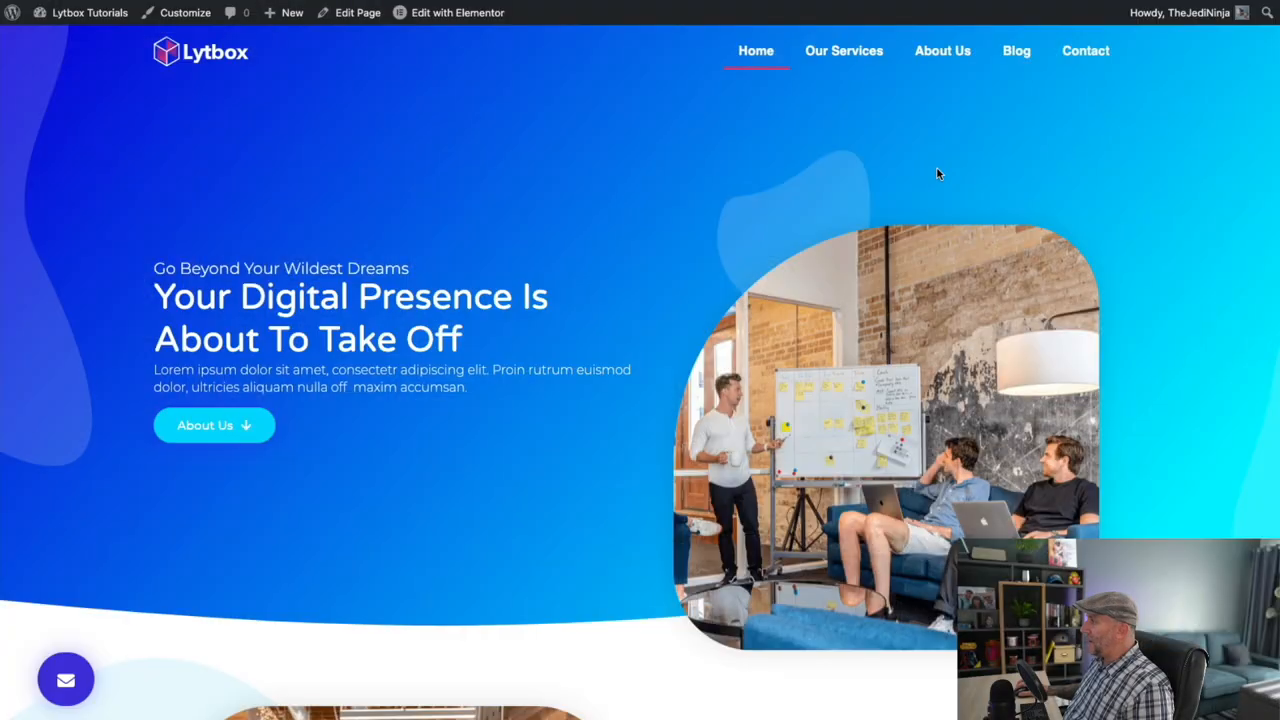
pyautogui.moveTo(765, 158)
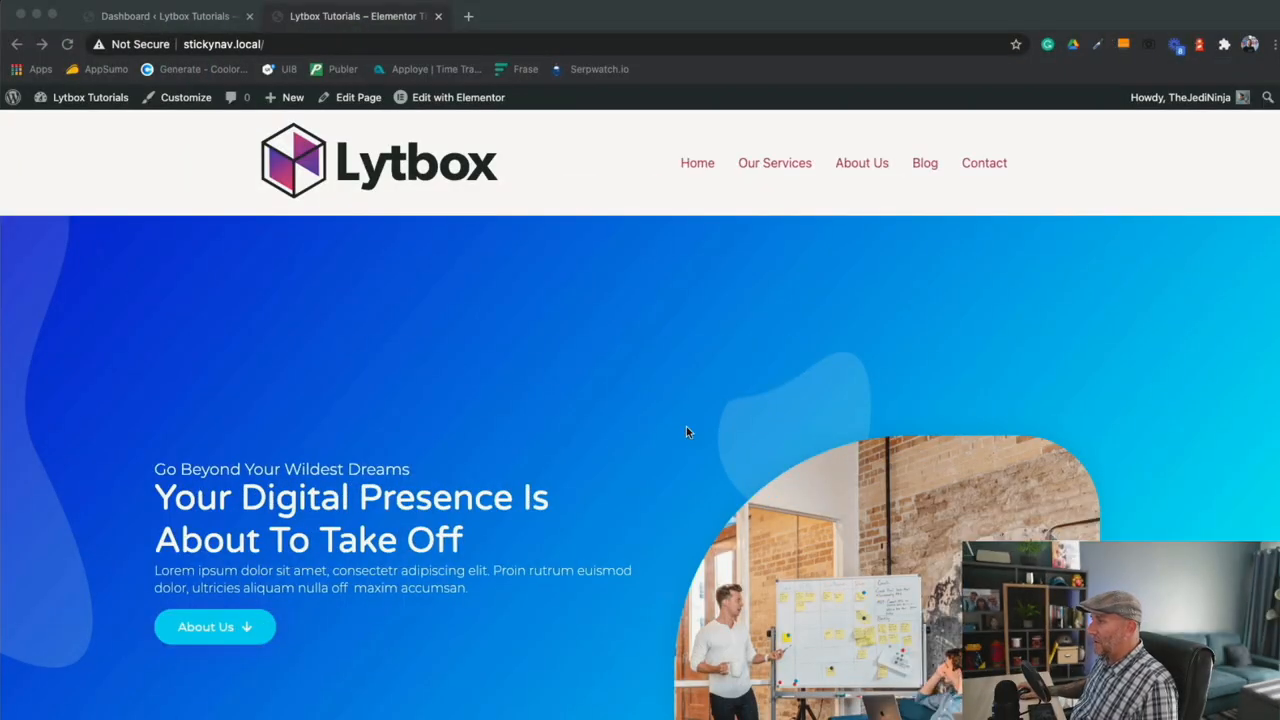
# Step: Create a Header-type template named 'Transparent Menu' from the Theme Builder
pyautogui.scroll(-3)
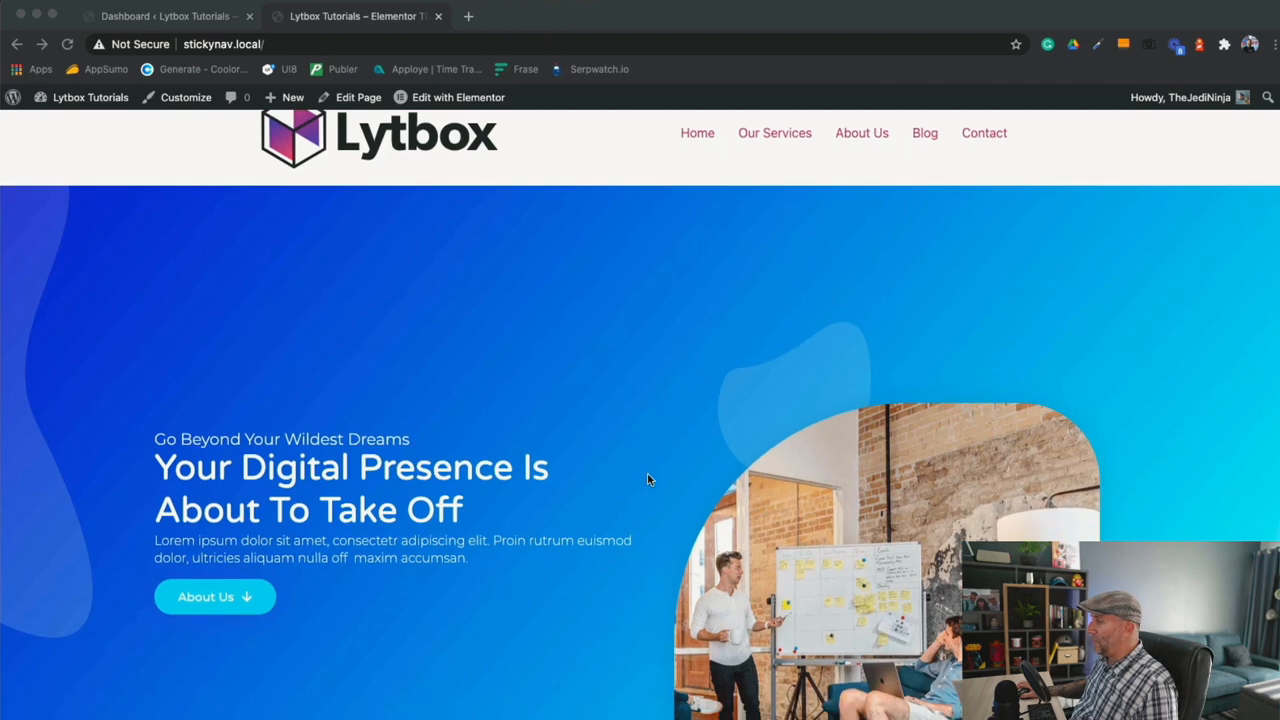
pyautogui.scroll(-3)
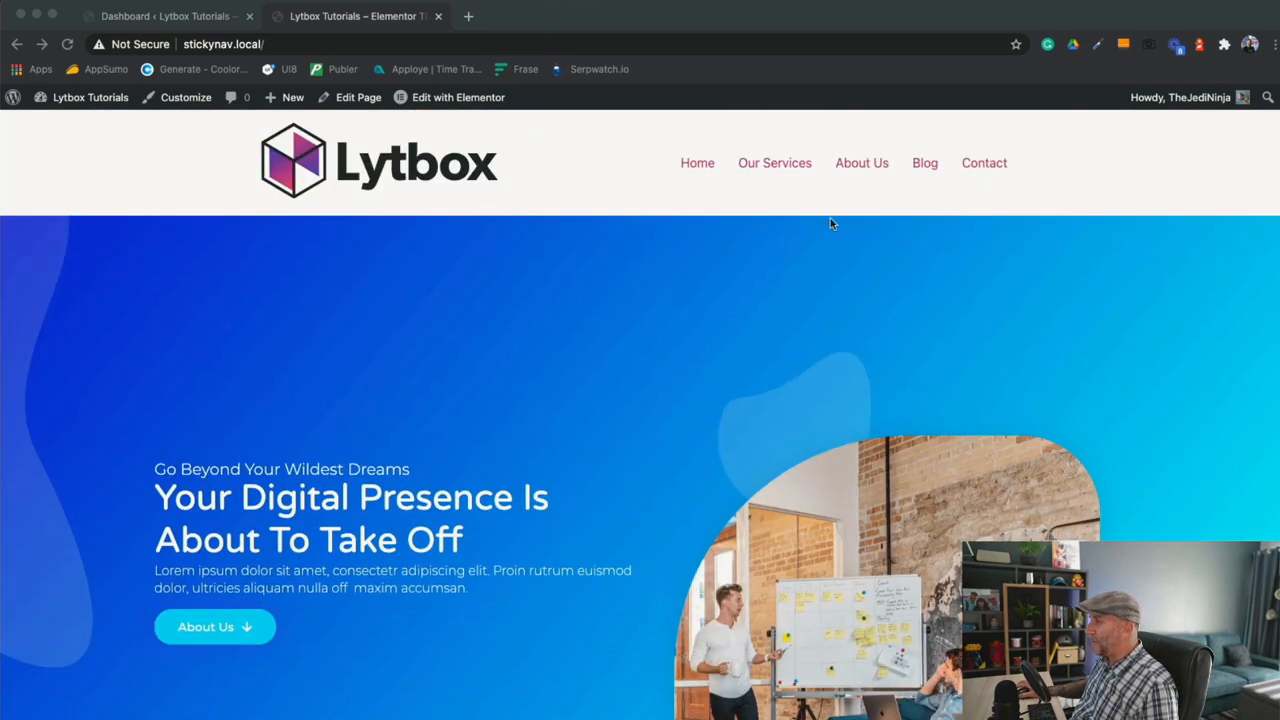
pyautogui.moveTo(740, 190)
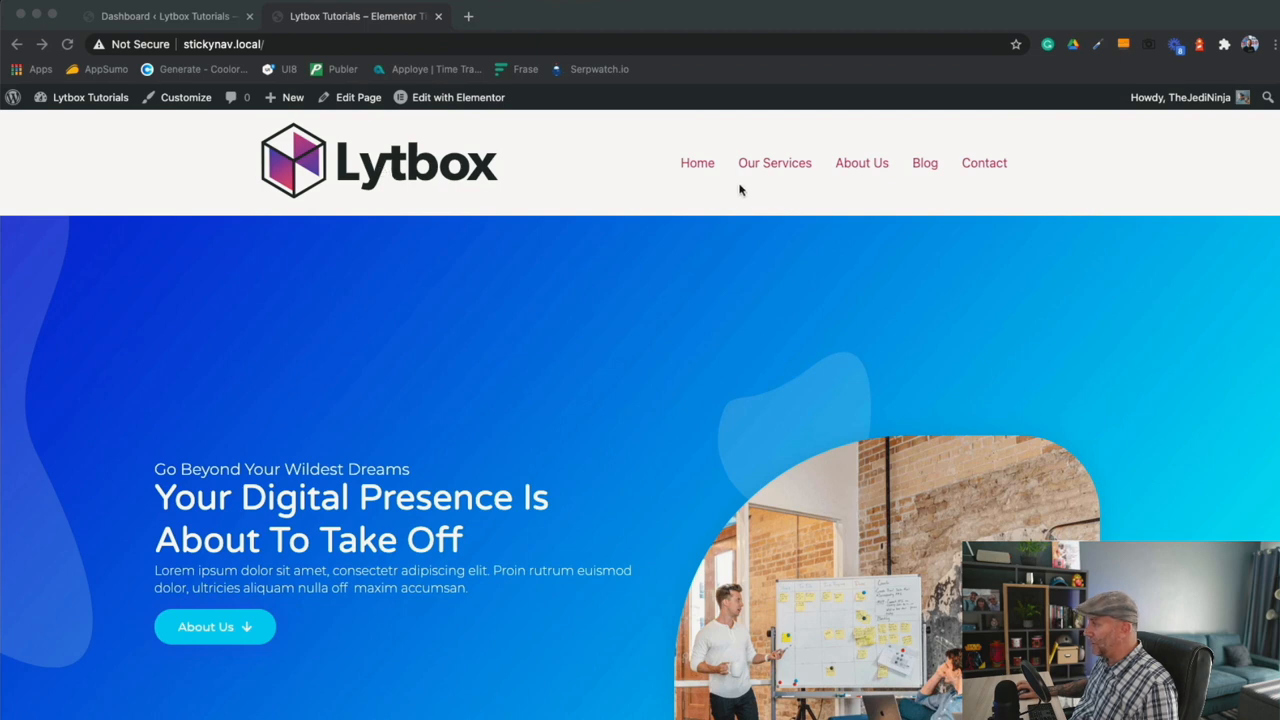
pyautogui.moveTo(475, 205)
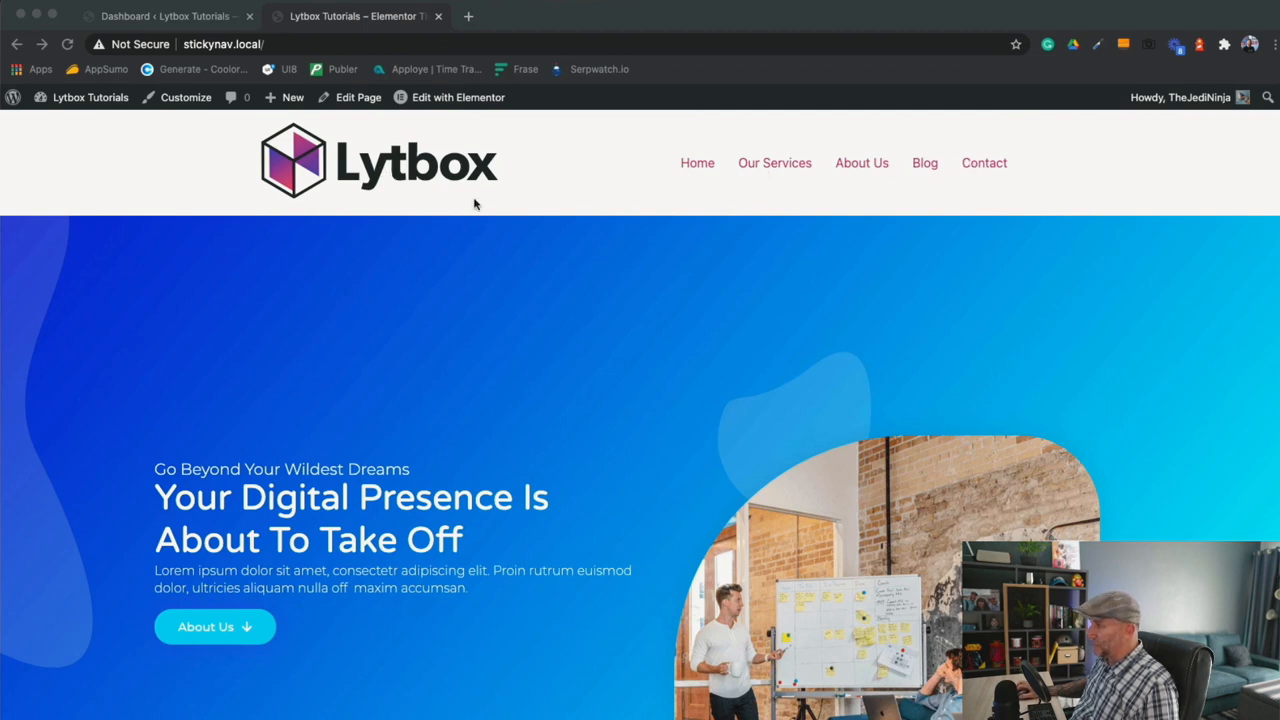
pyautogui.moveTo(580, 285)
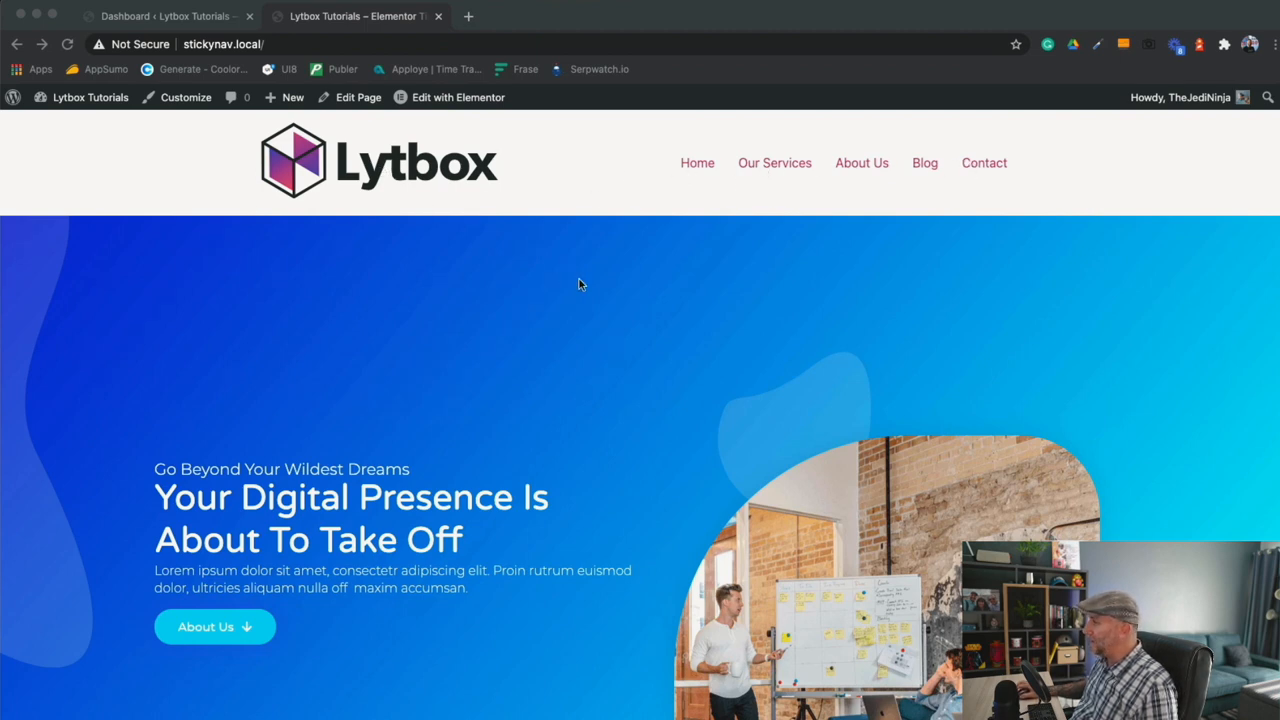
pyautogui.moveTo(445, 224)
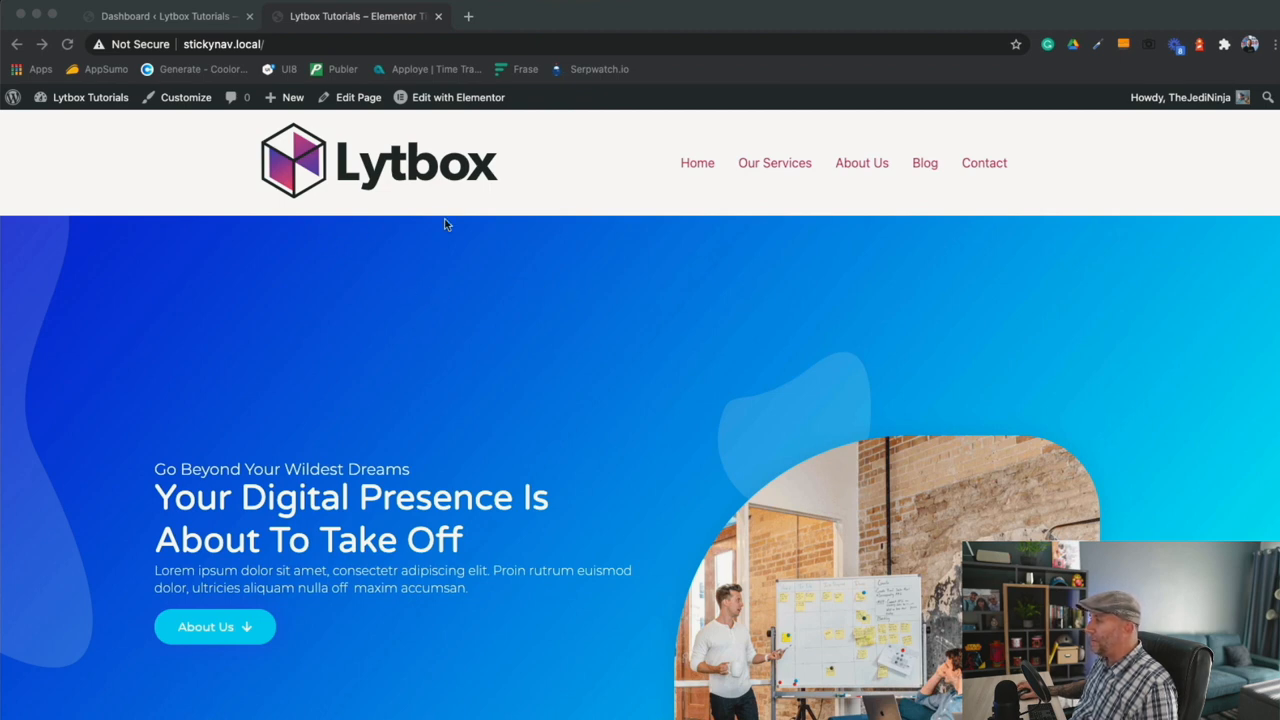
pyautogui.moveTo(1073, 198)
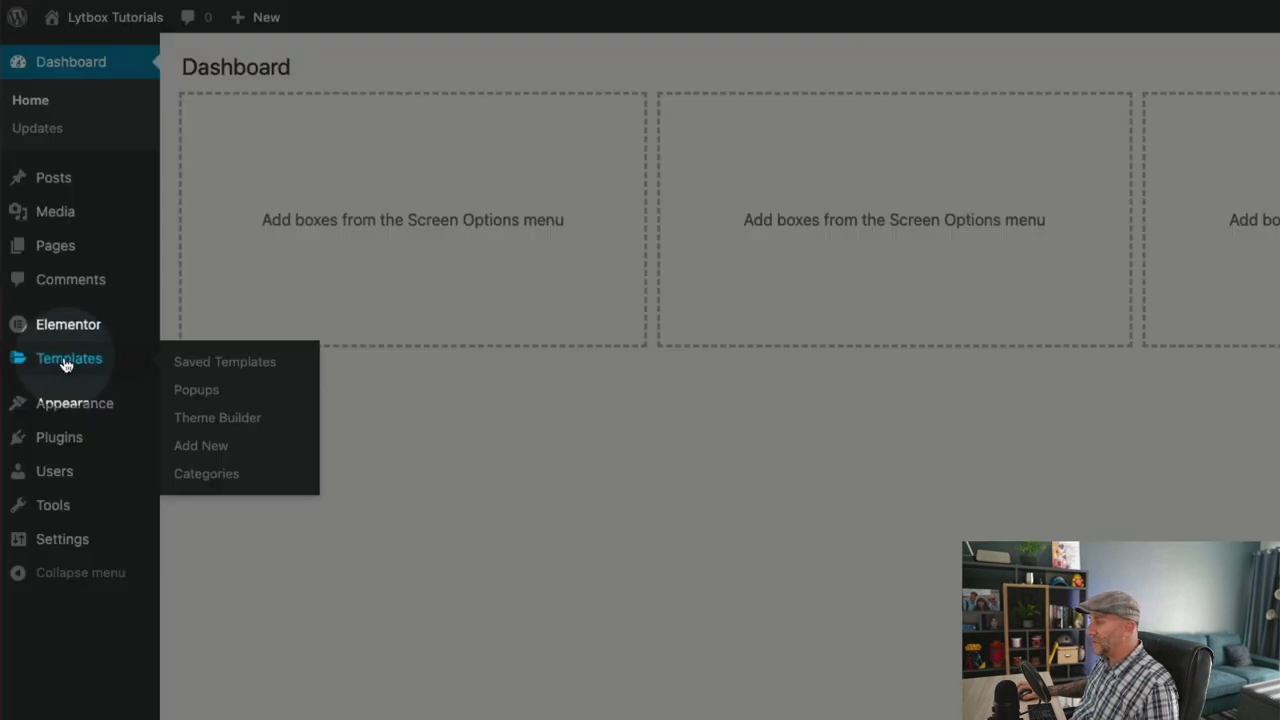
pyautogui.moveTo(217, 417)
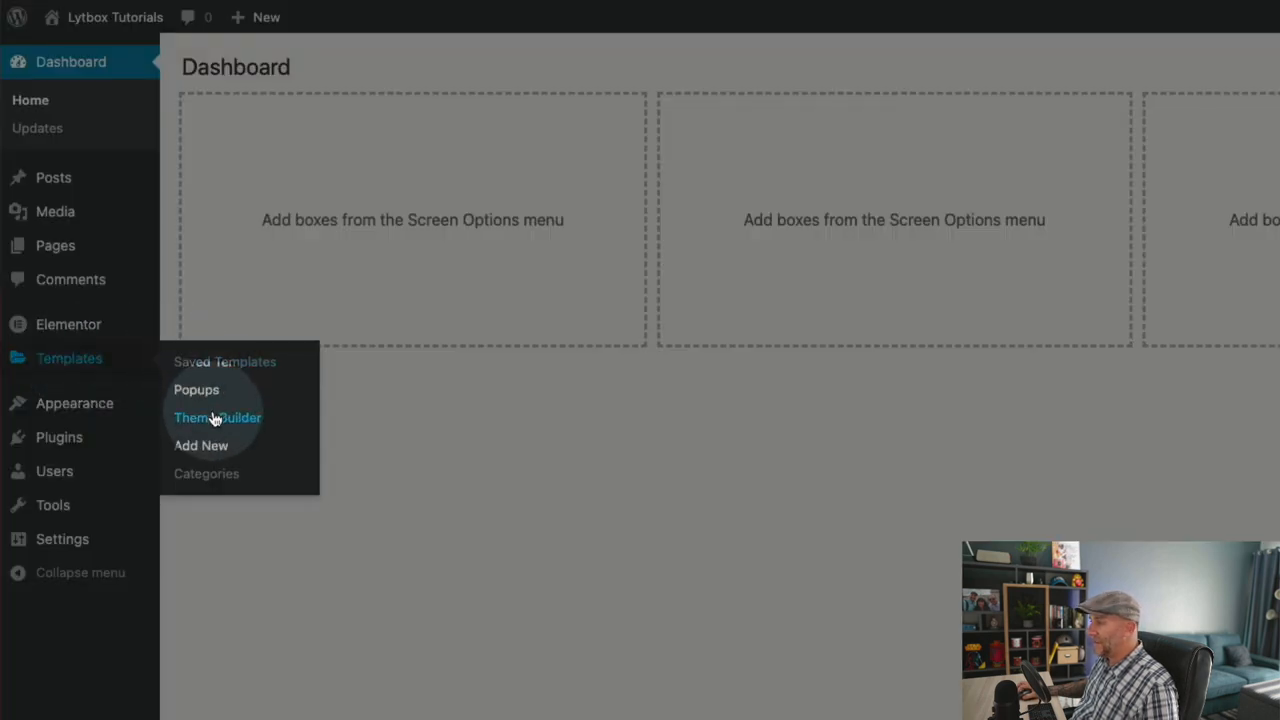
pyautogui.click(217, 417)
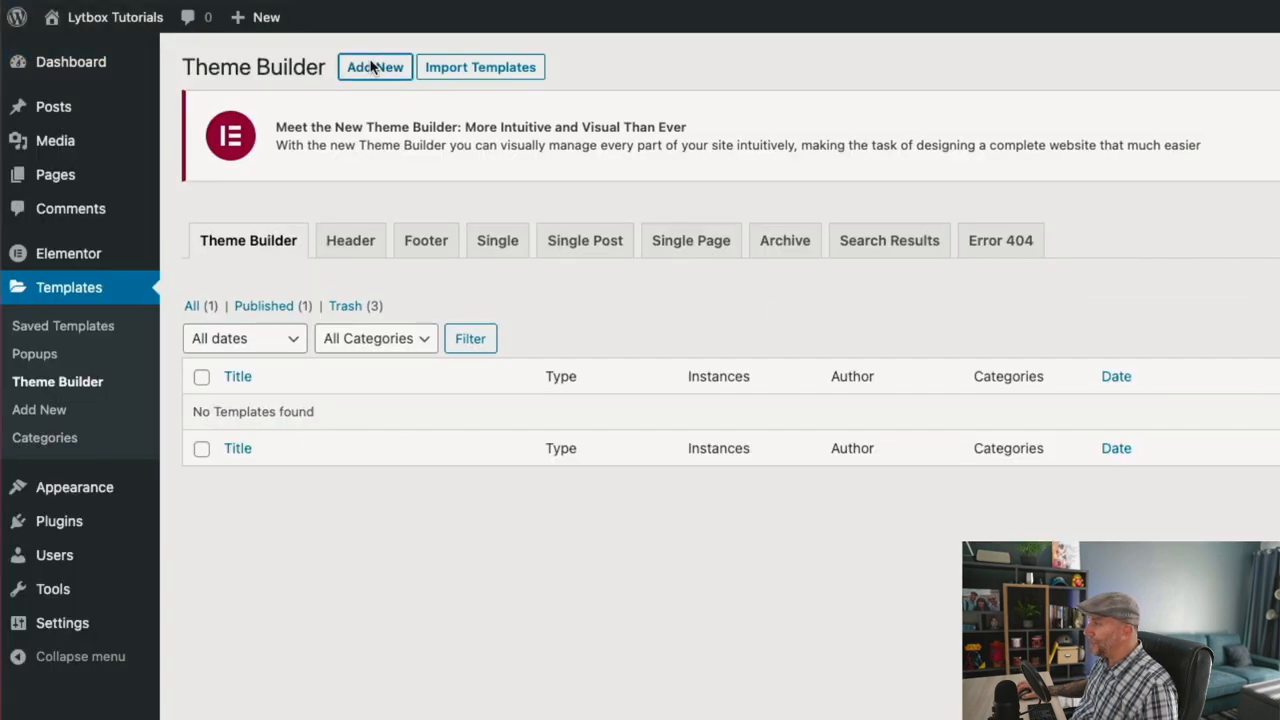
pyautogui.click(375, 67)
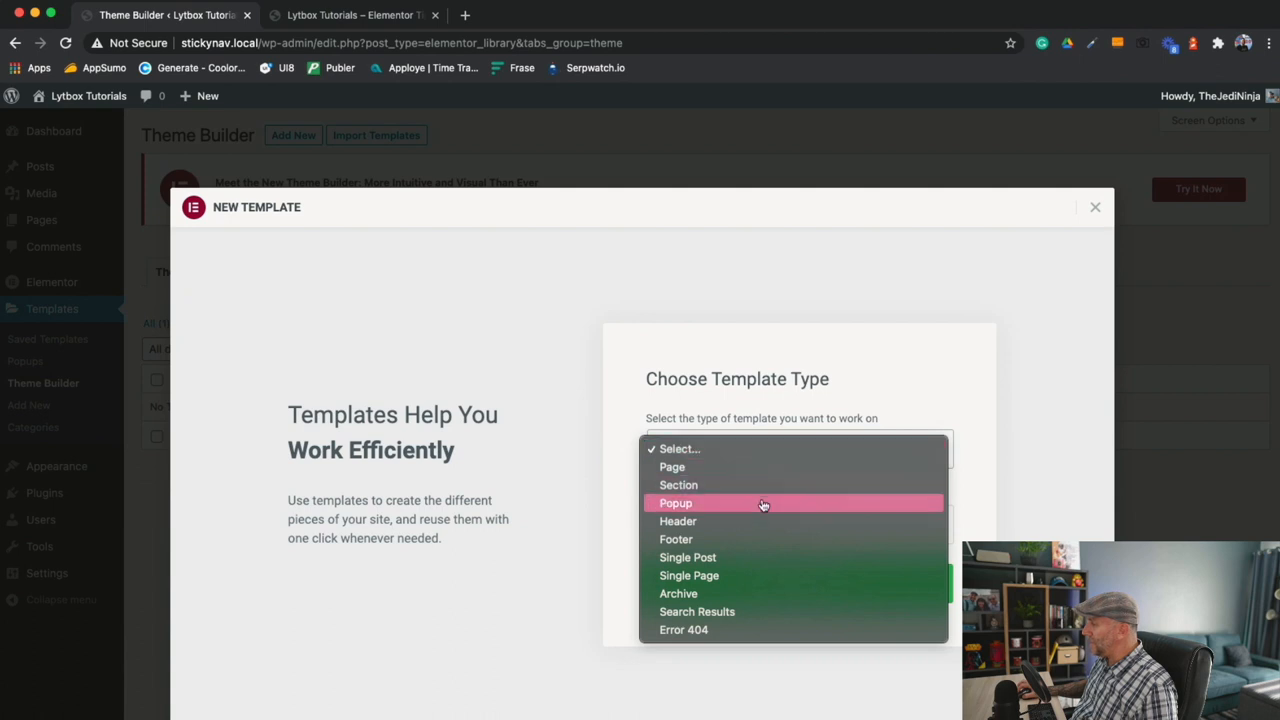
pyautogui.click(678, 521)
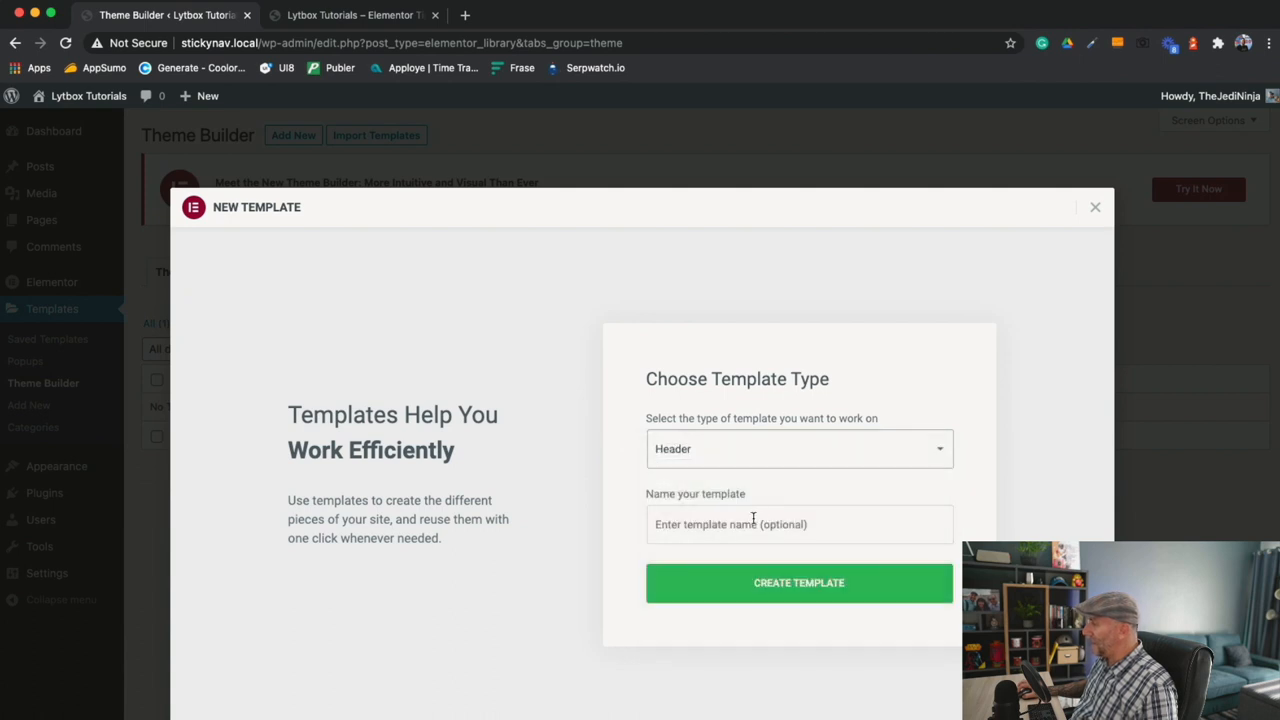
pyautogui.click(799, 523)
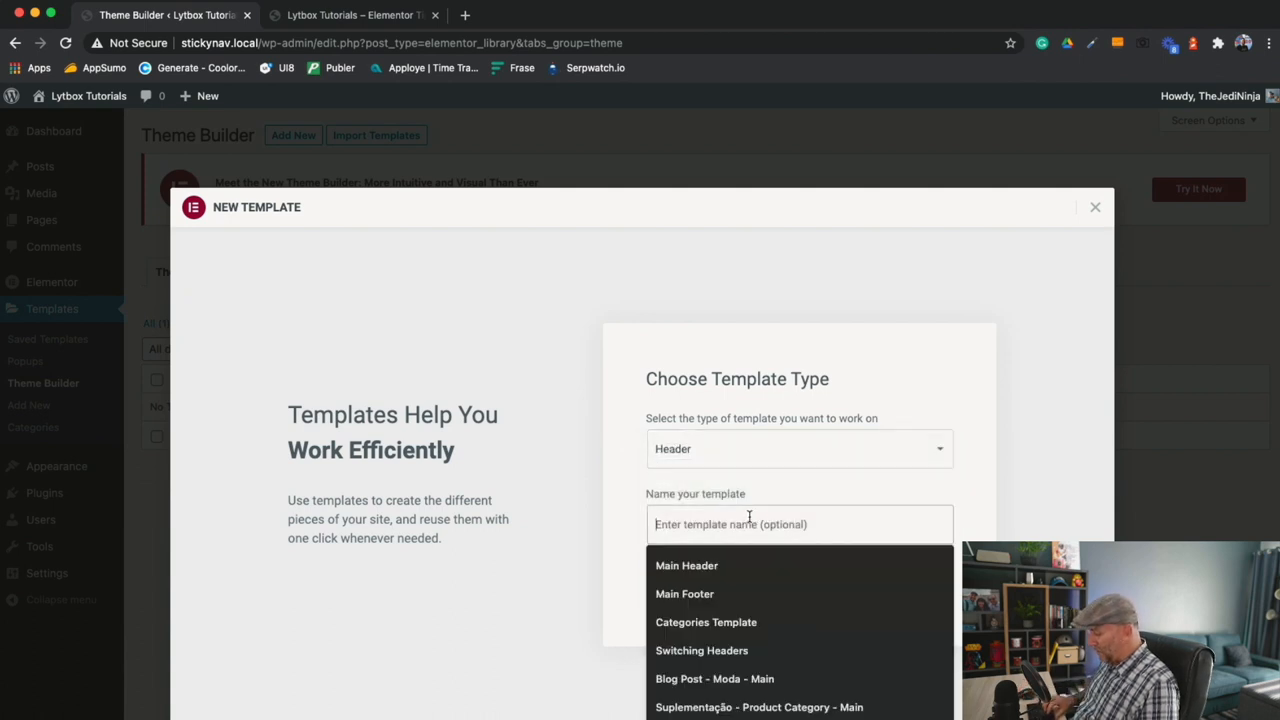
pyautogui.write('Ta')
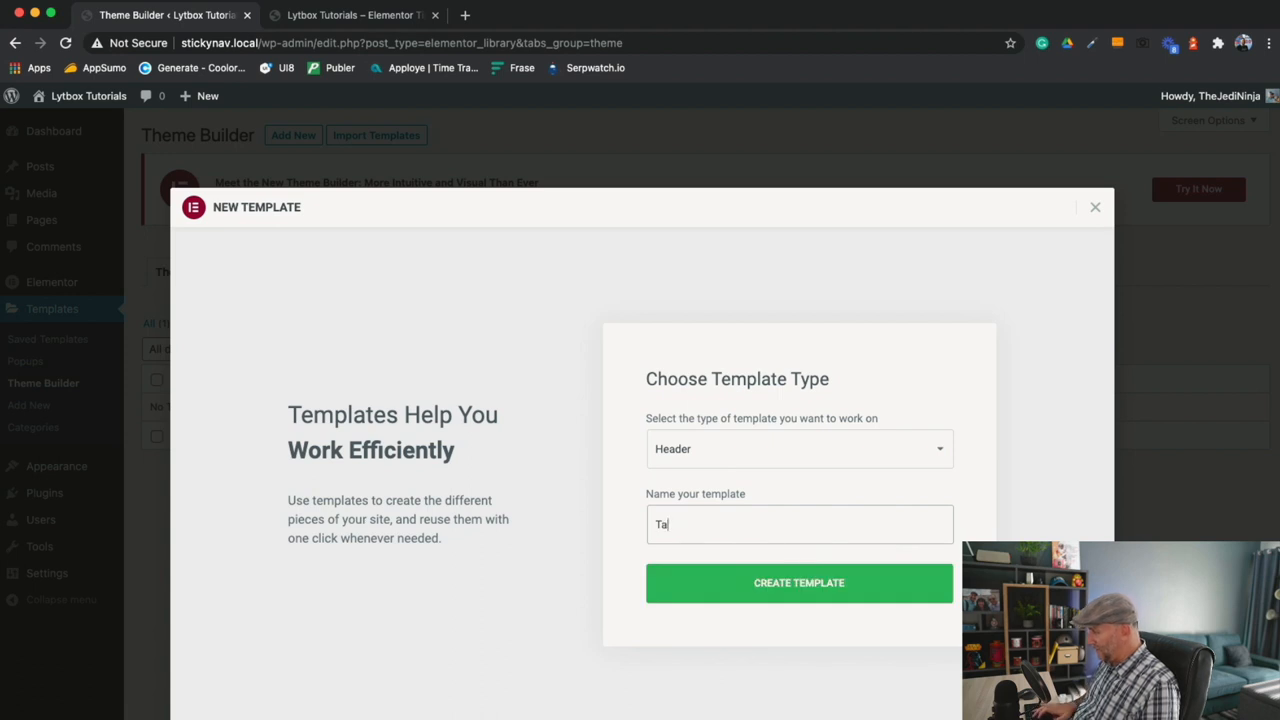
pyautogui.write('ran')
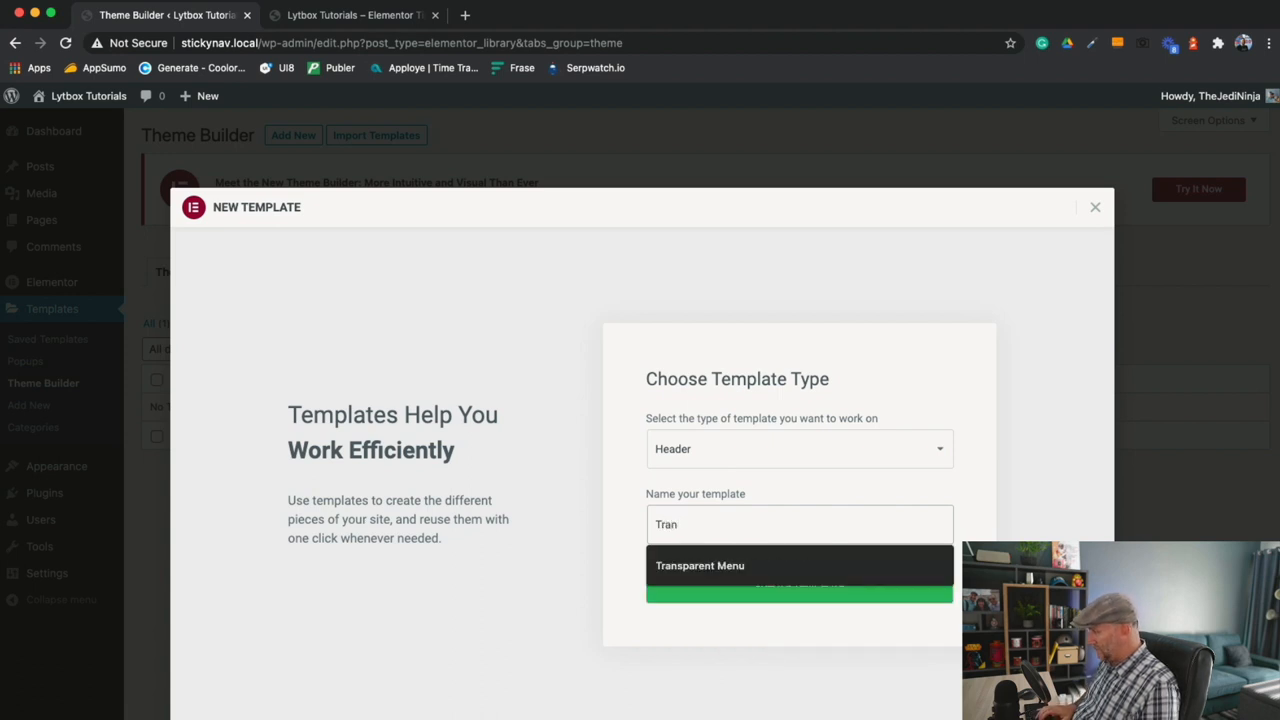
pyautogui.click(699, 565)
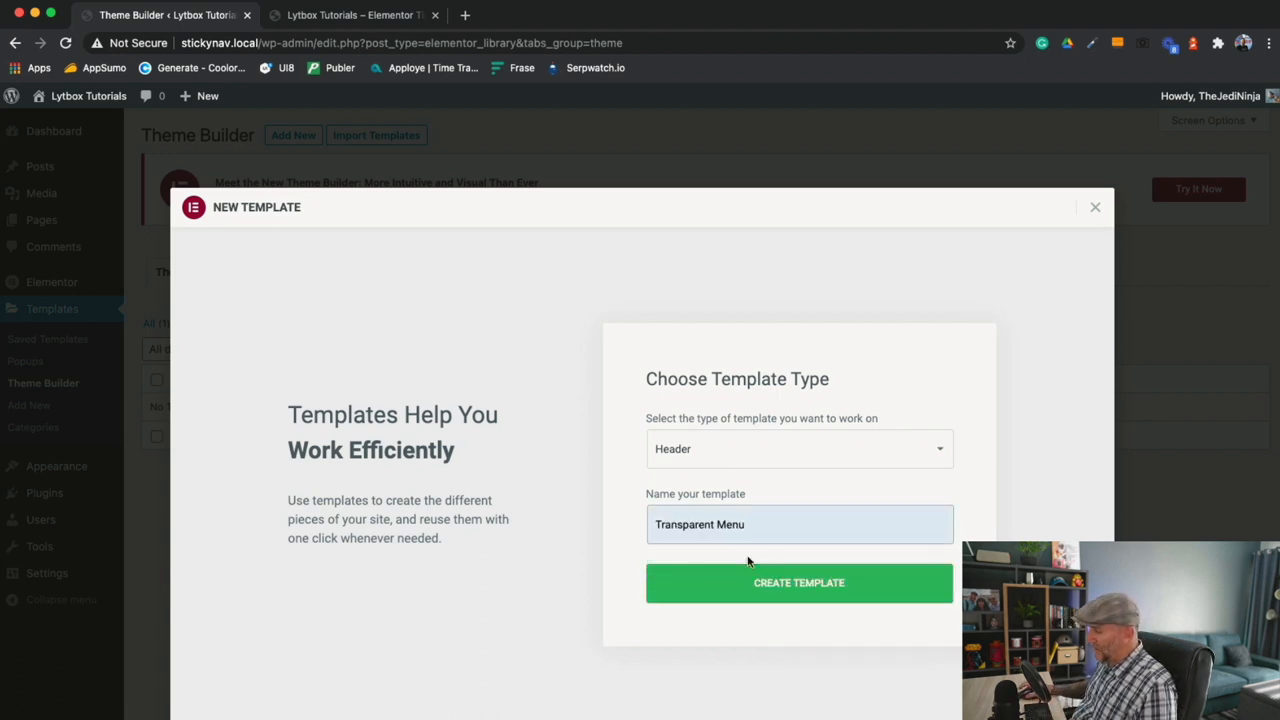
pyautogui.click(798, 583)
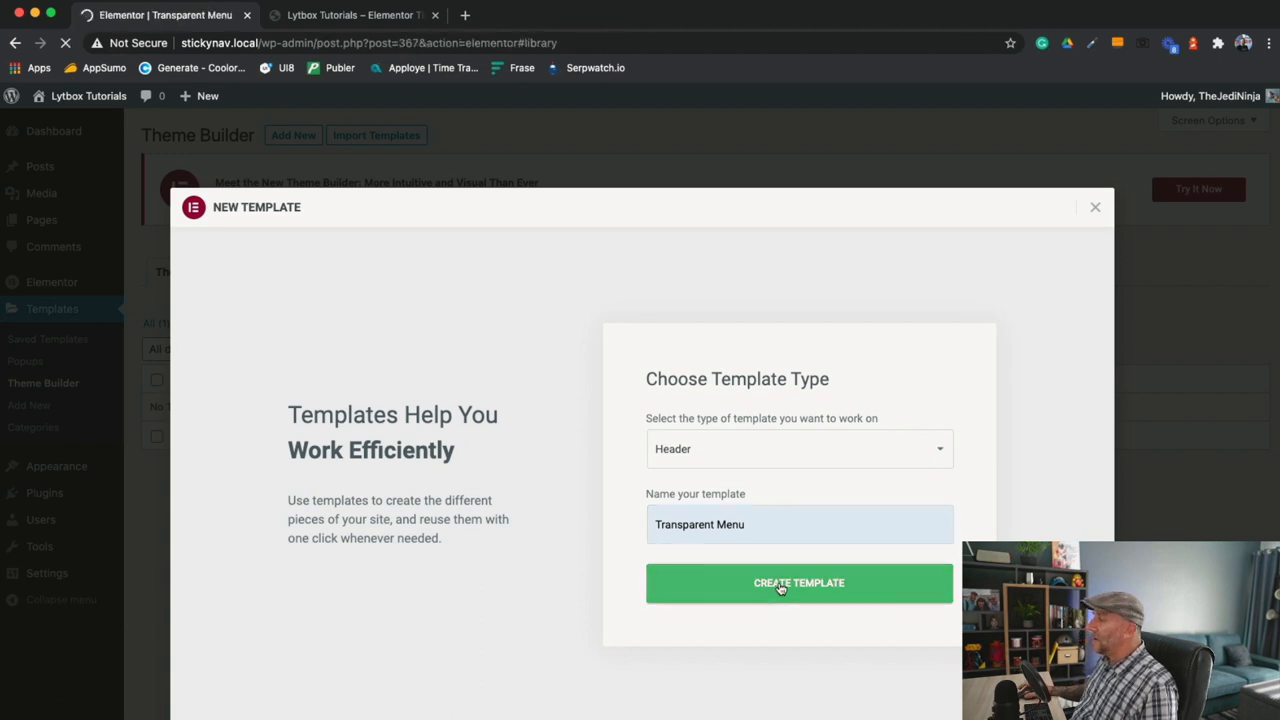
# Step: Dismiss the ready-made header blocks, view the live homepage, then return to the empty template
pyautogui.click(798, 583)
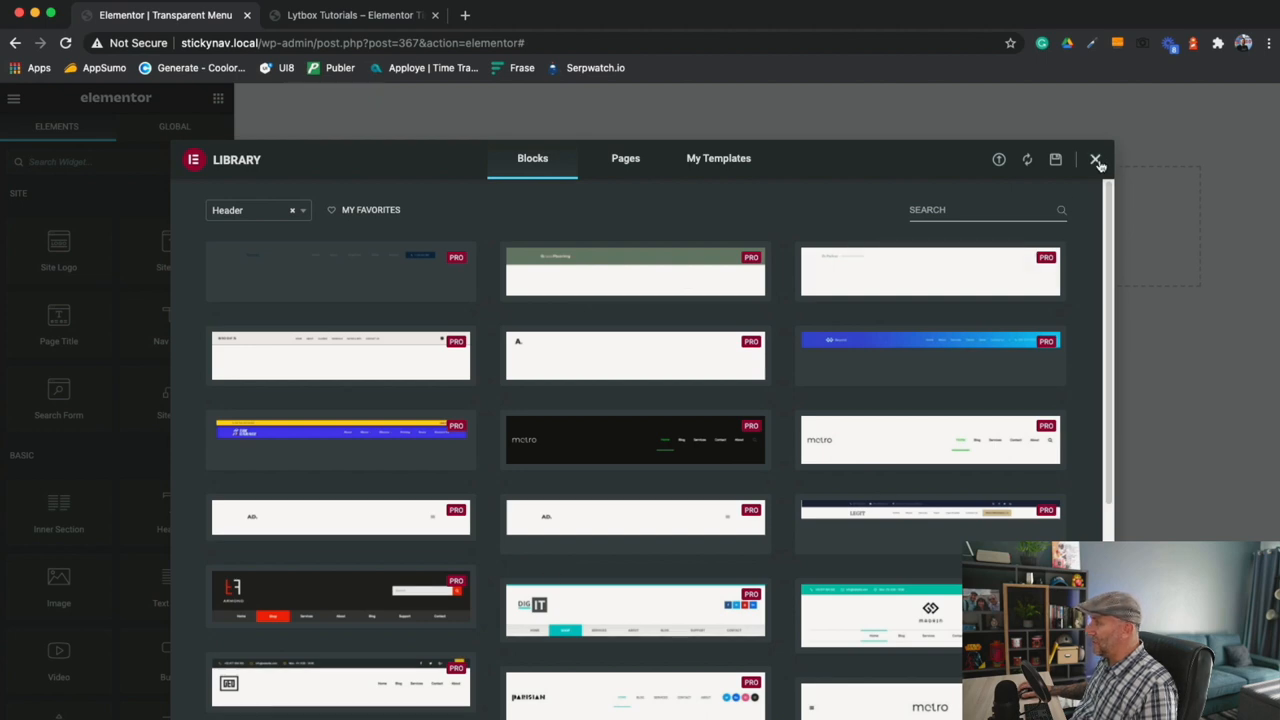
pyautogui.click(1095, 159)
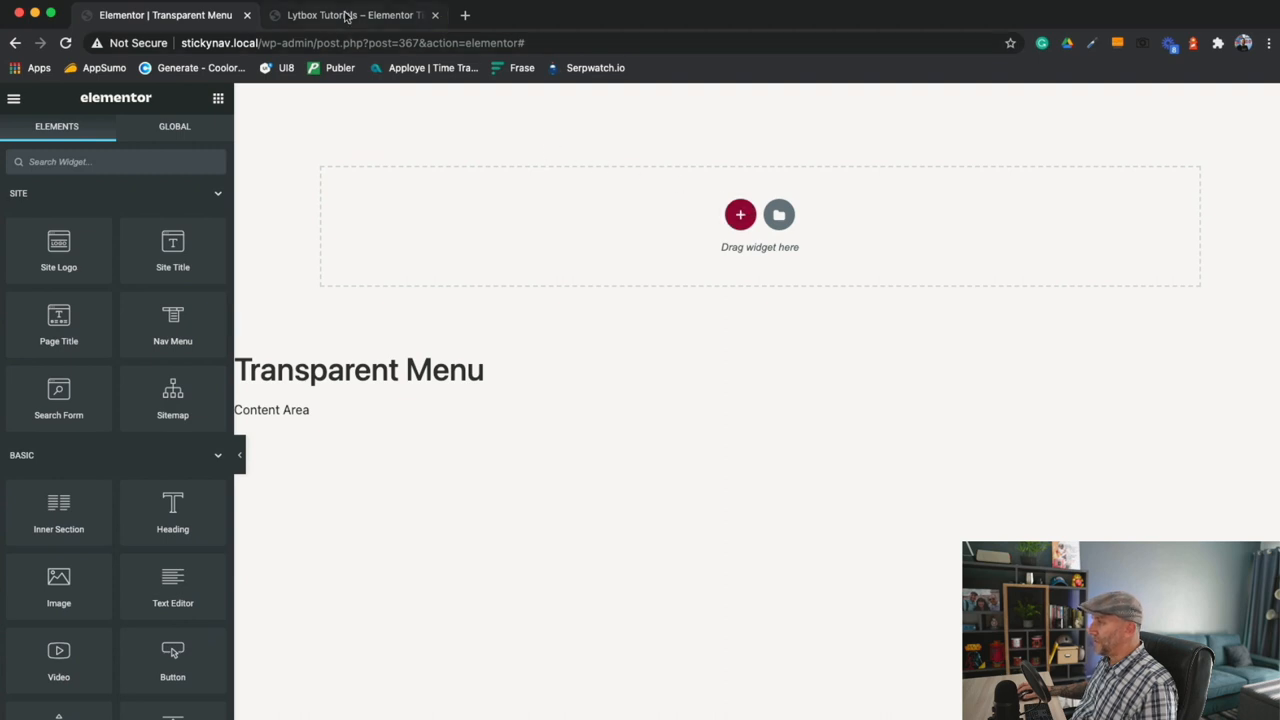
pyautogui.click(350, 15)
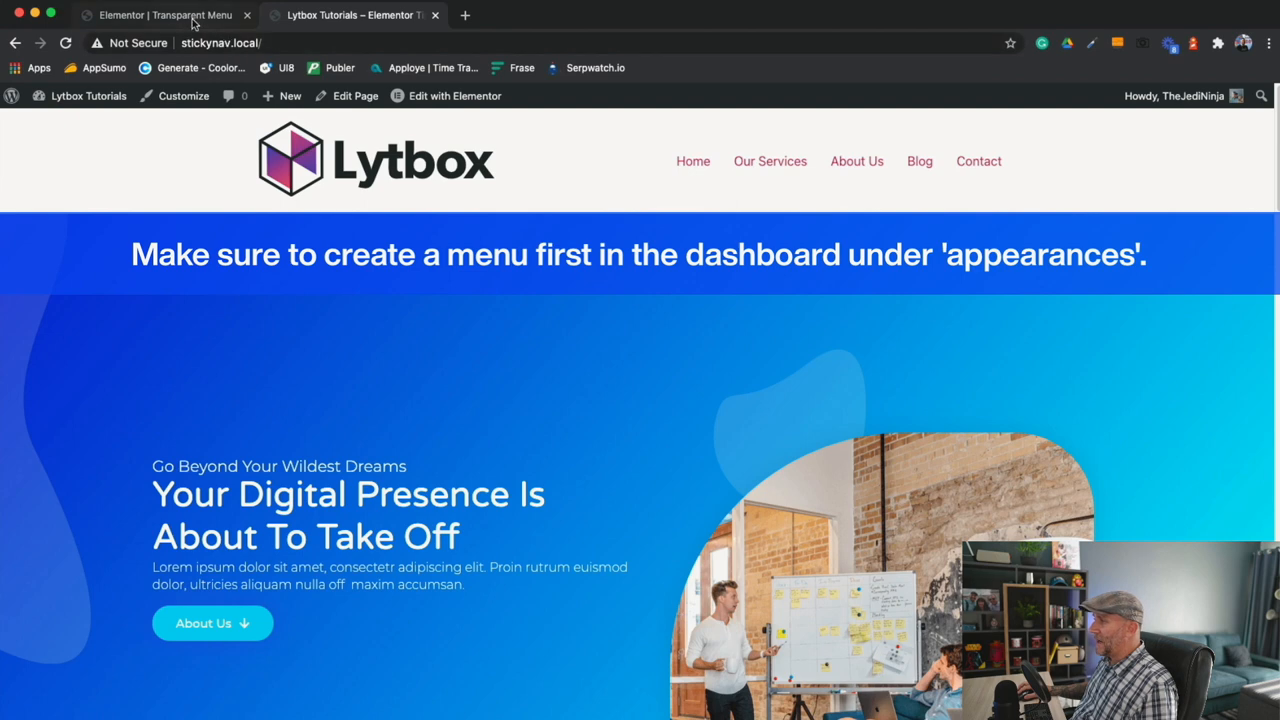
pyautogui.click(165, 15)
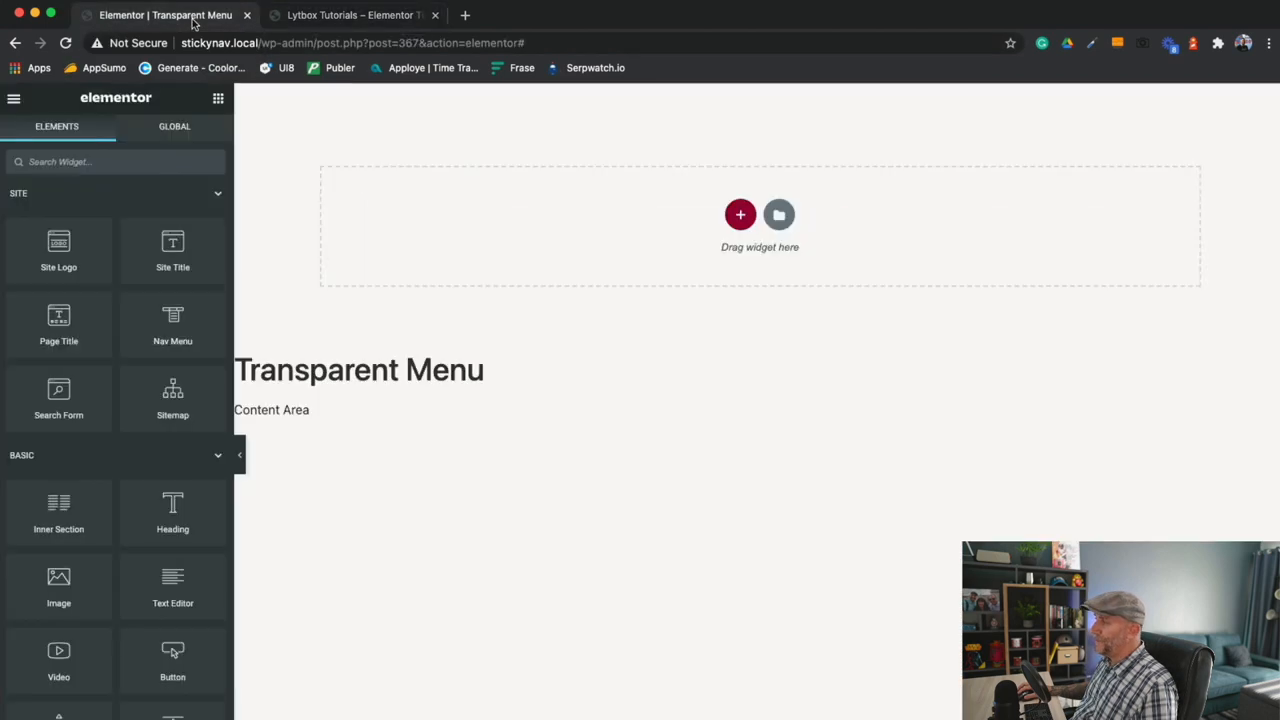
pyautogui.moveTo(714, 195)
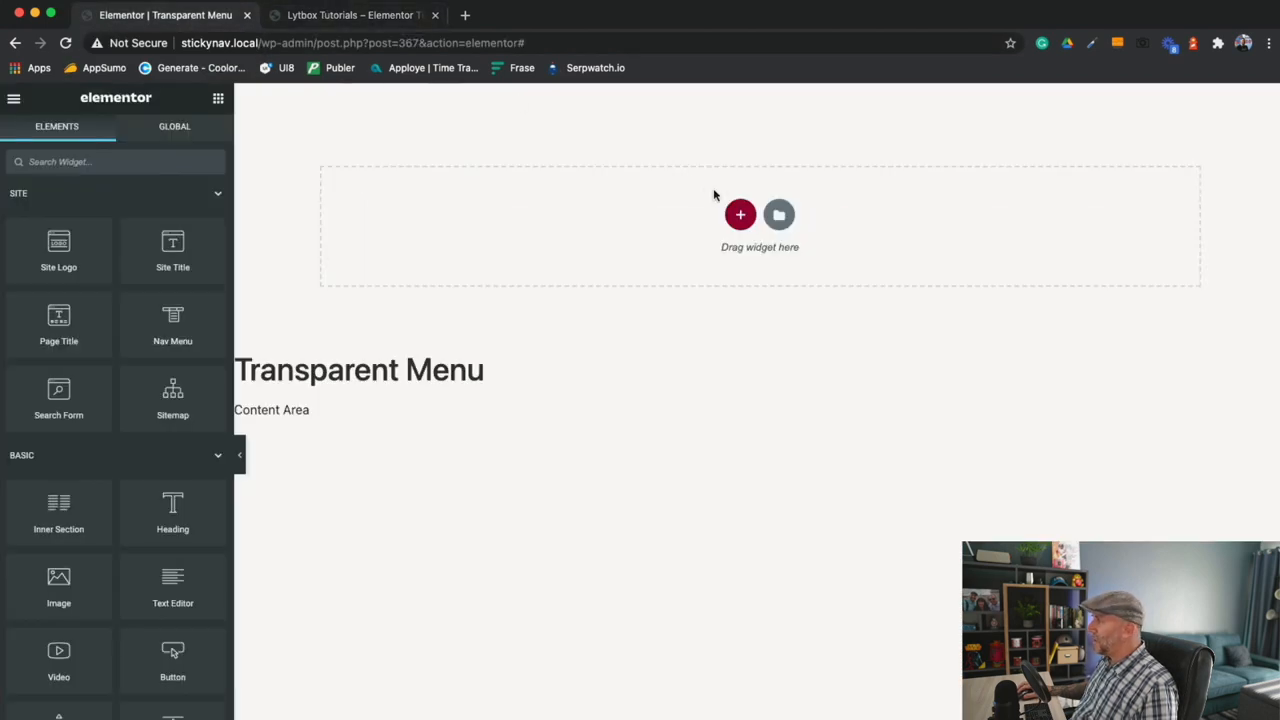
# Step: Add a two-column section holding the Lytbox logo image in the left column, 120 px wide
pyautogui.click(740, 214)
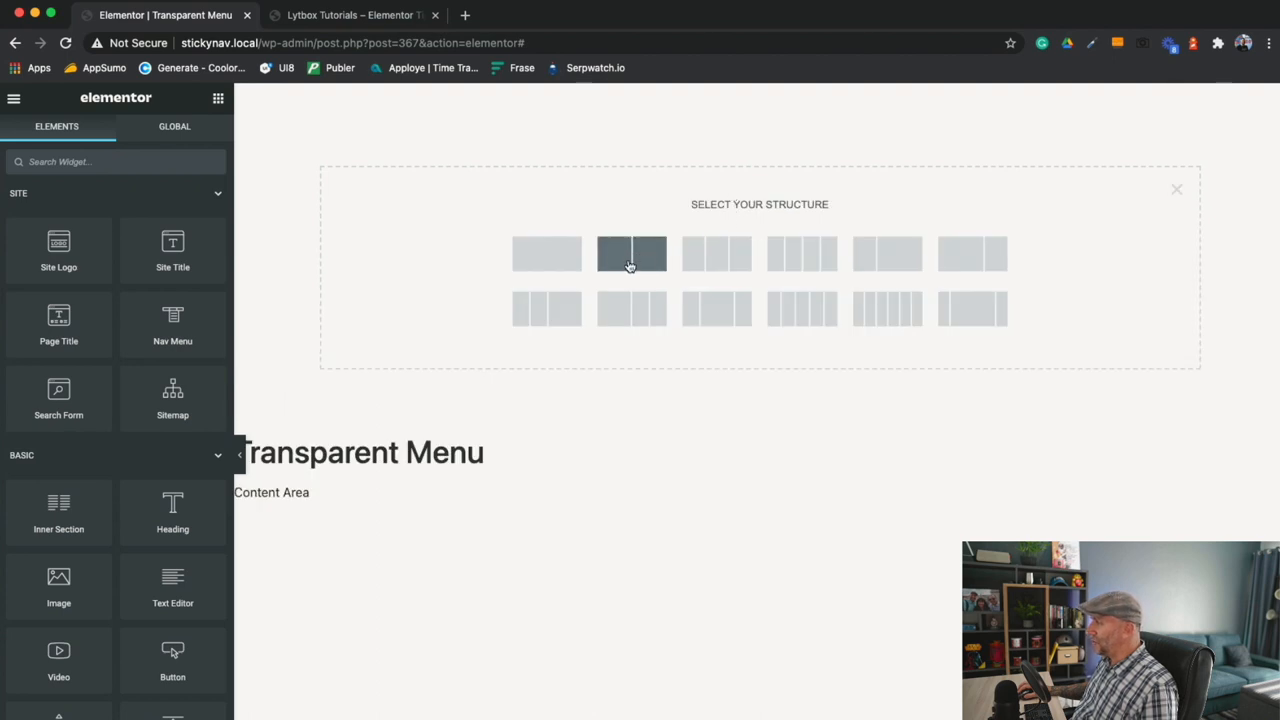
pyautogui.click(630, 252)
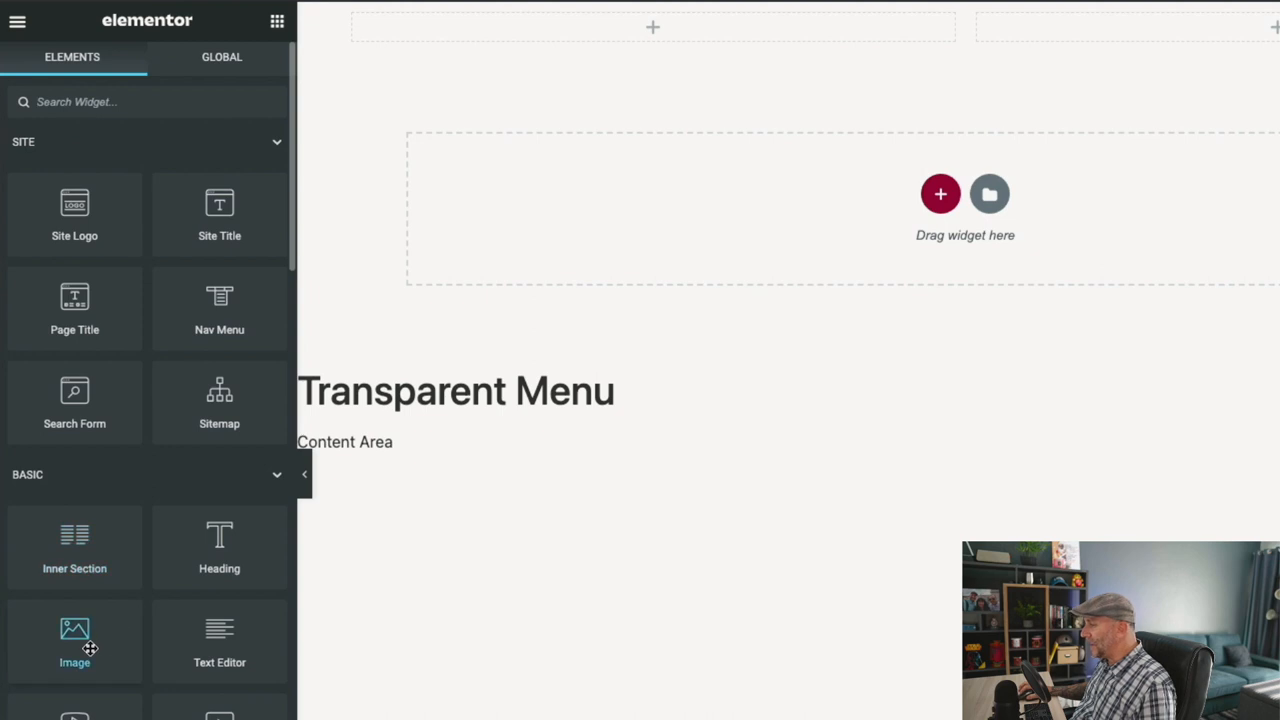
pyautogui.moveTo(127, 217)
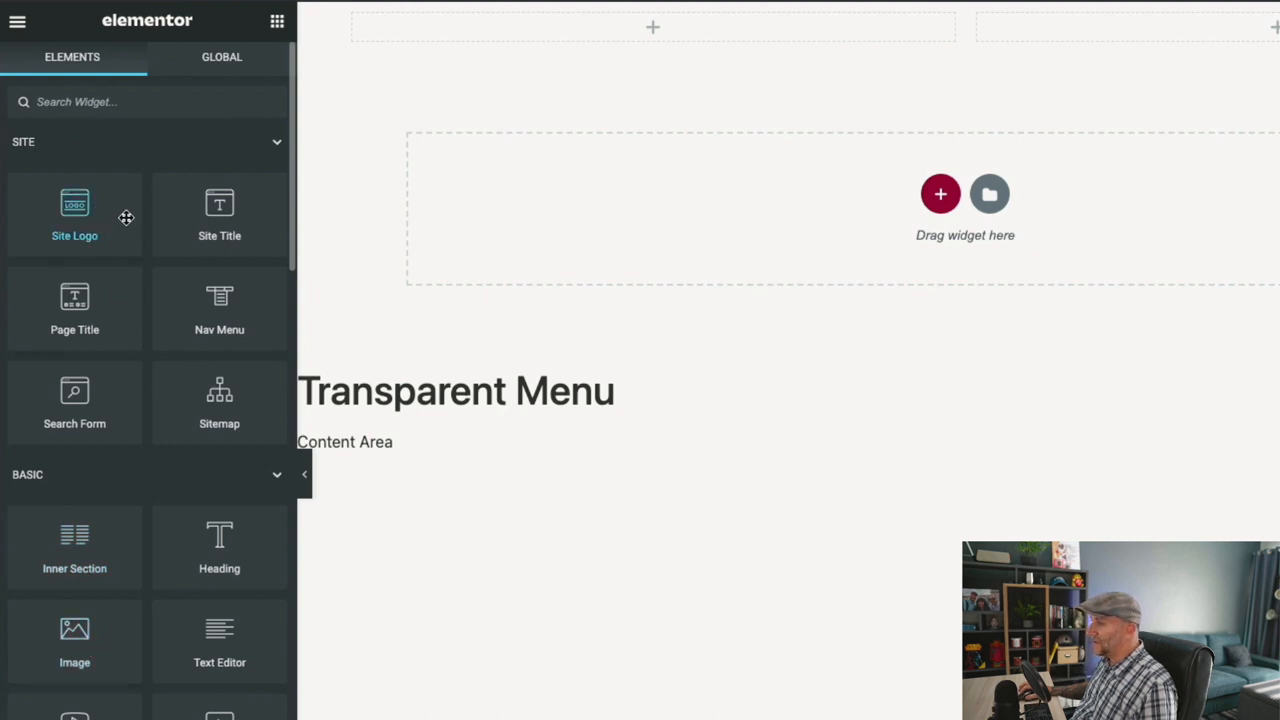
pyautogui.moveTo(75, 635)
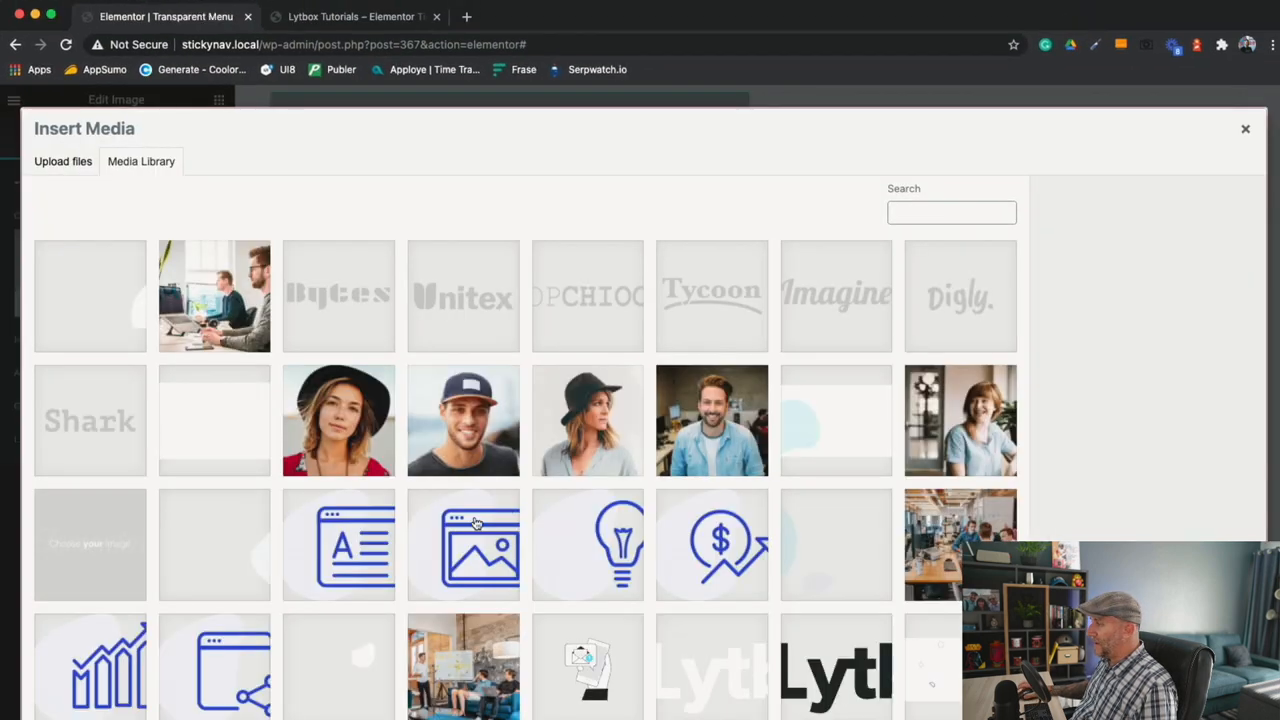
pyautogui.click(711, 665)
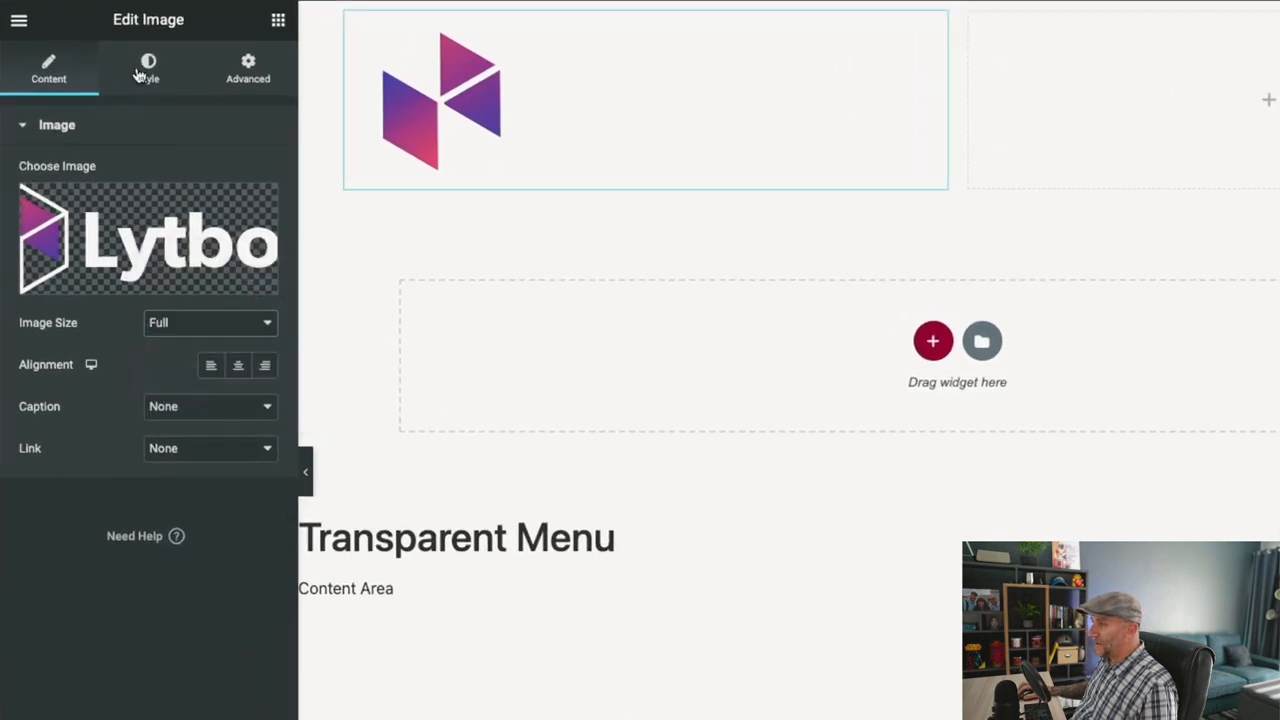
pyautogui.click(148, 68)
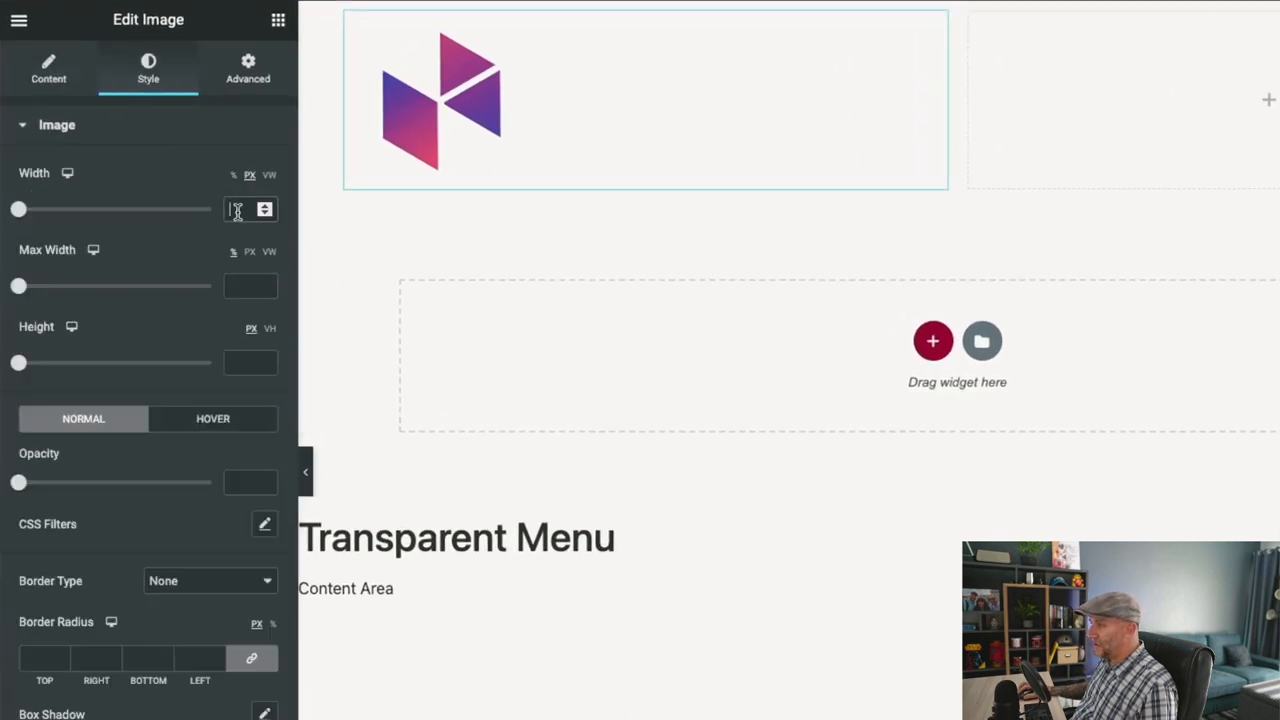
pyautogui.write('120')
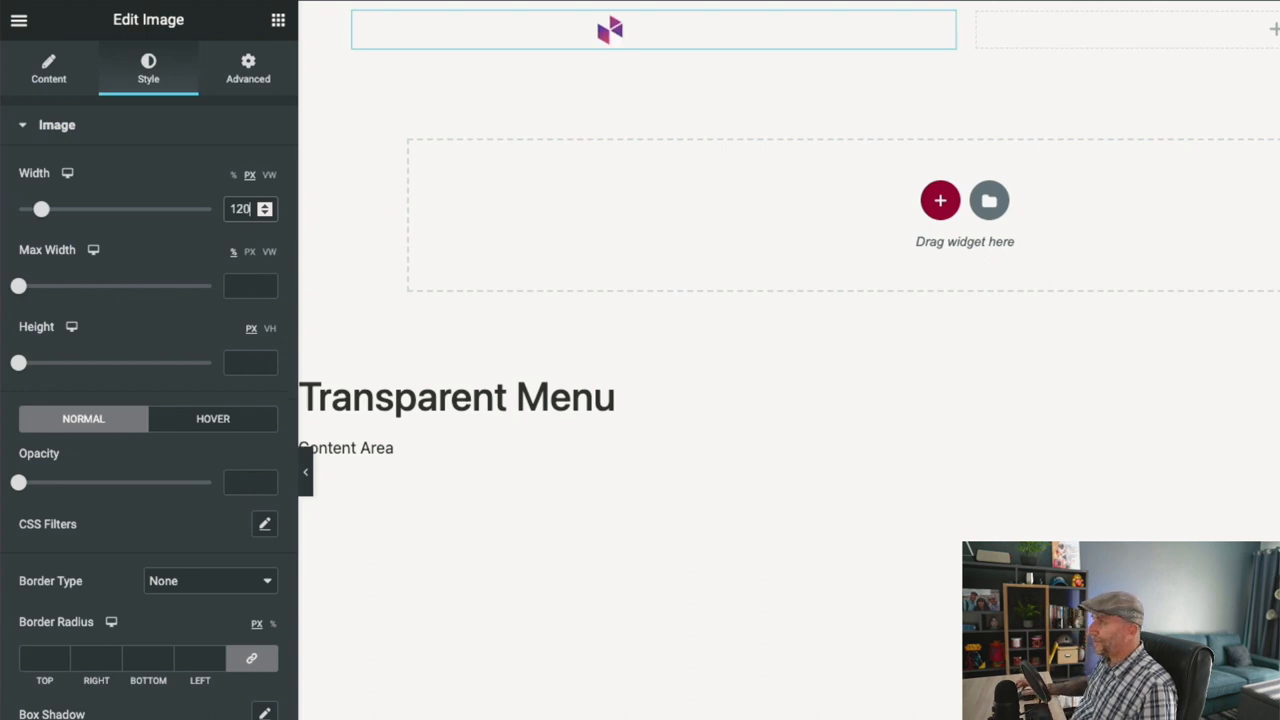
pyautogui.click(48, 69)
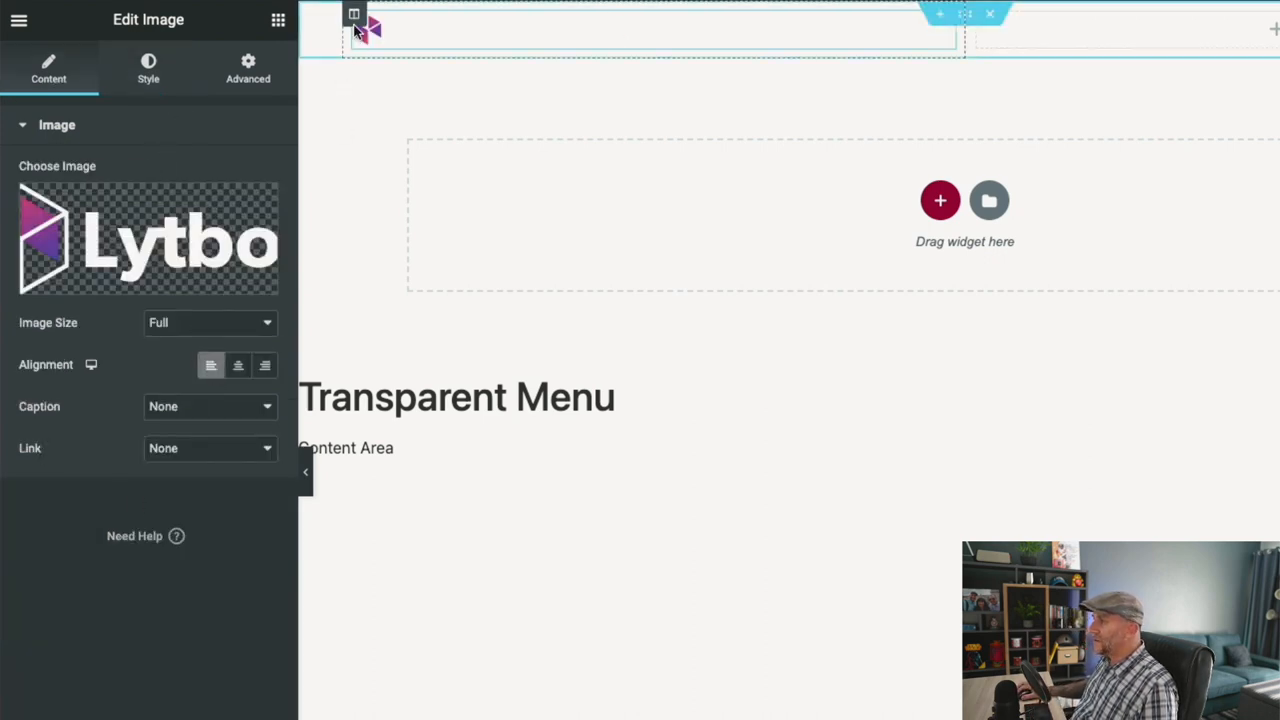
pyautogui.moveTo(355, 16)
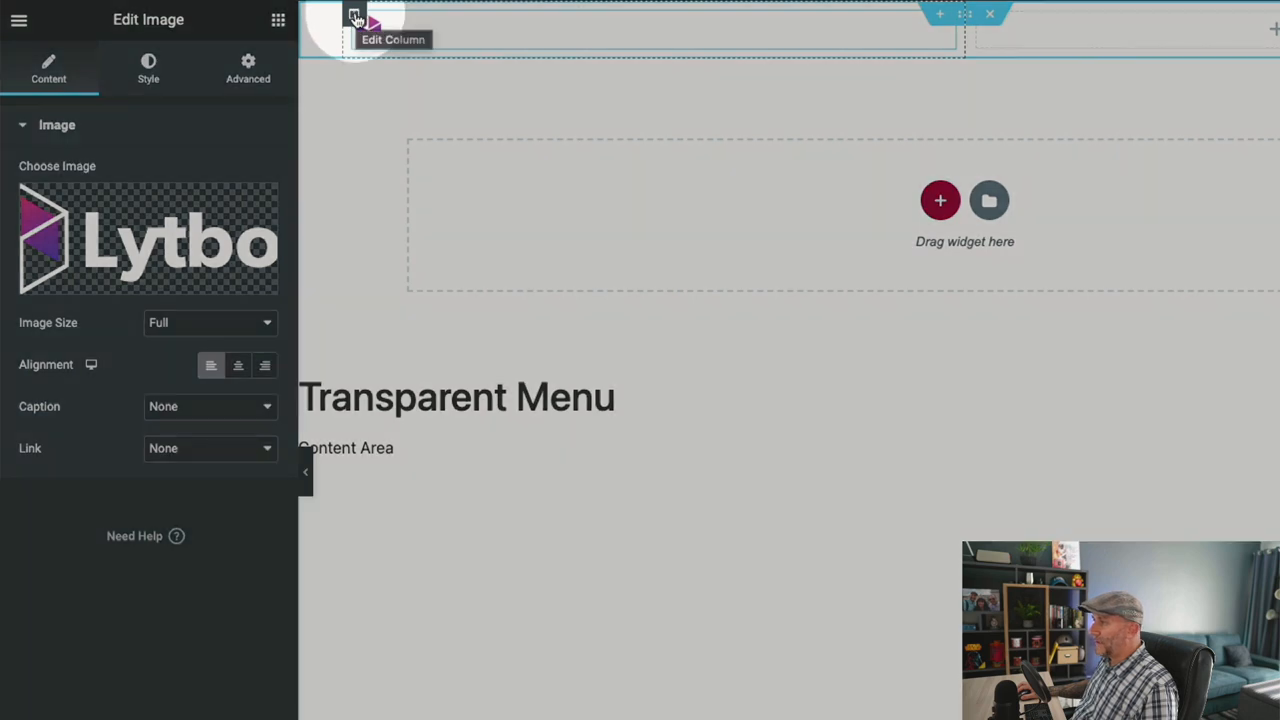
# Step: Set Vertical Align to Middle for both the logo column and the right column
pyautogui.click(354, 16)
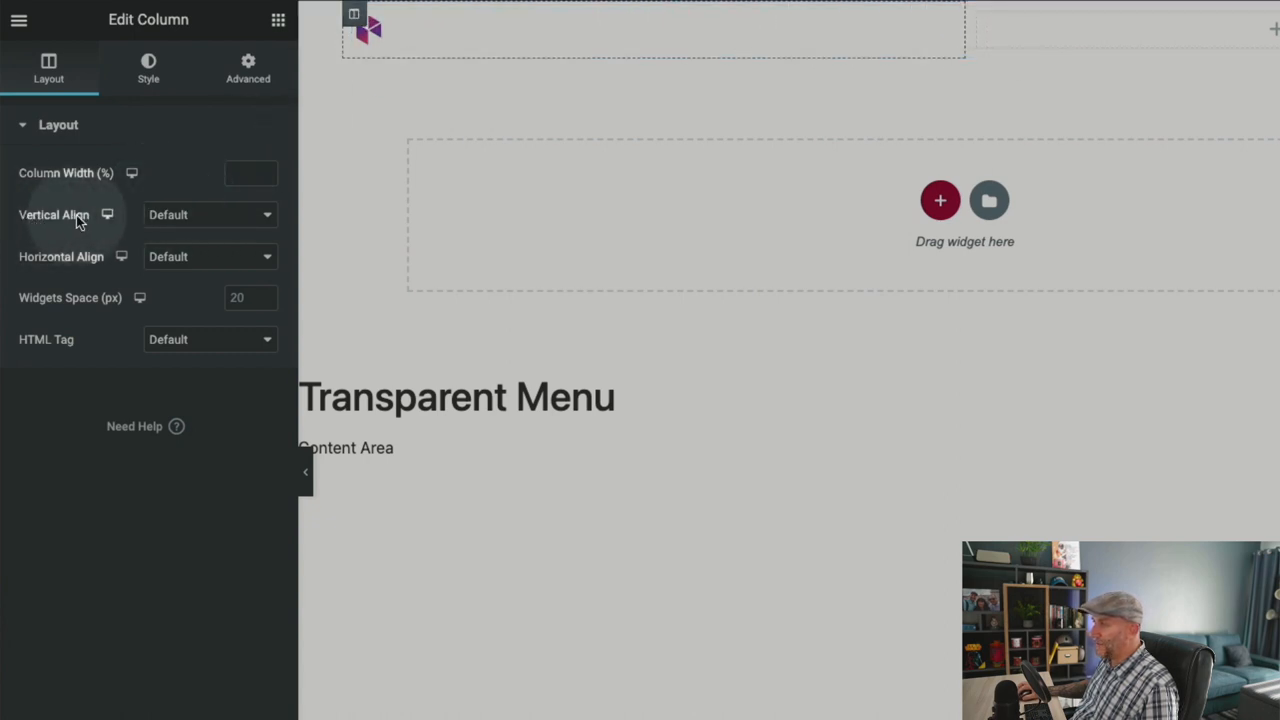
pyautogui.click(210, 214)
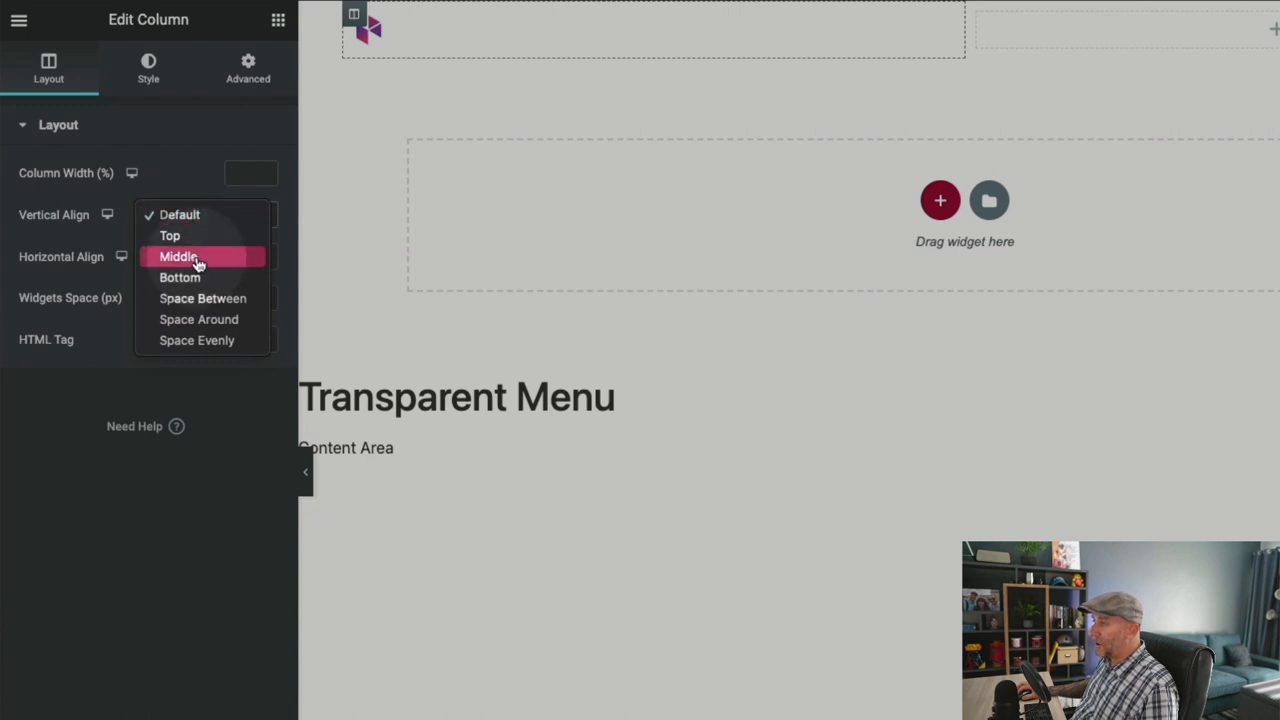
pyautogui.click(178, 256)
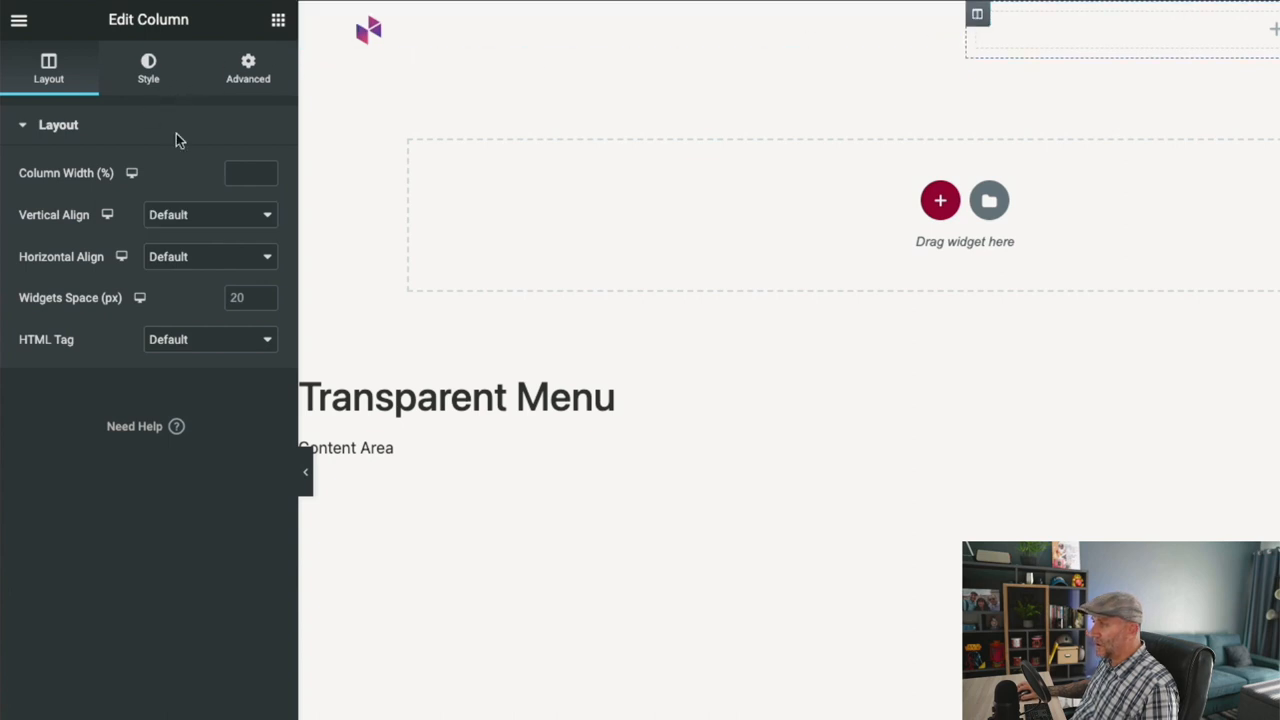
pyautogui.click(210, 214)
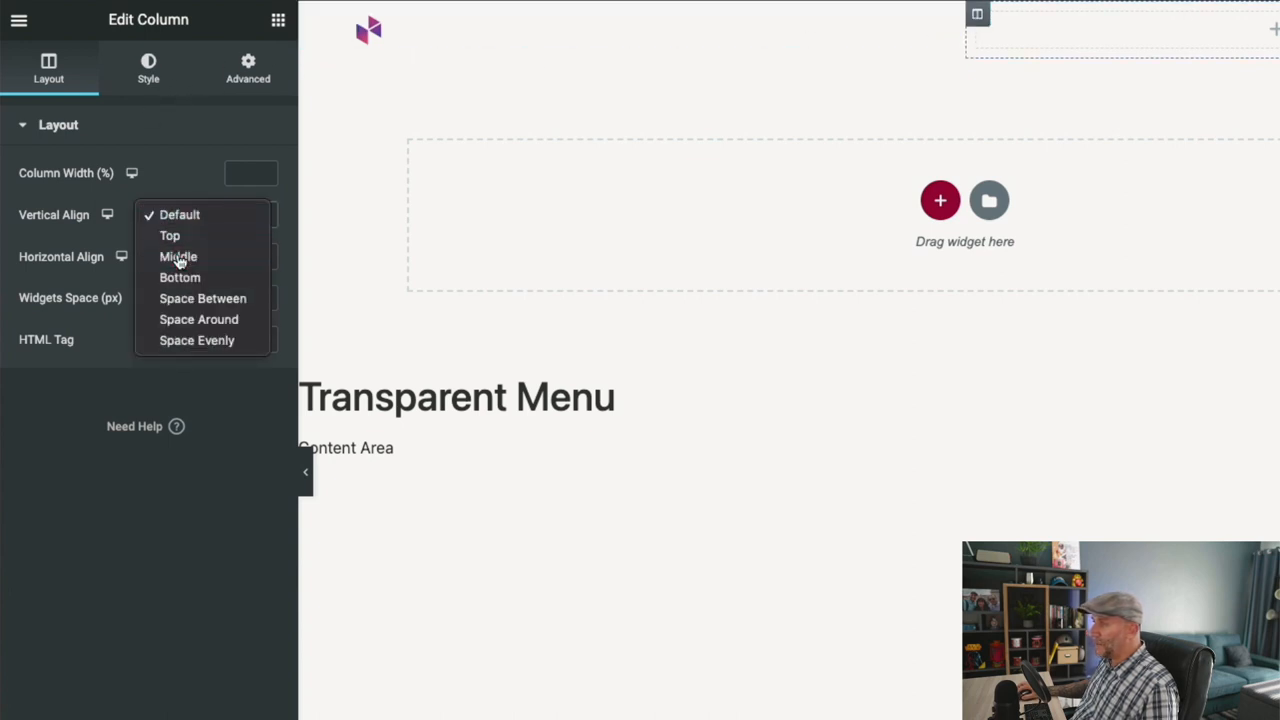
pyautogui.click(178, 256)
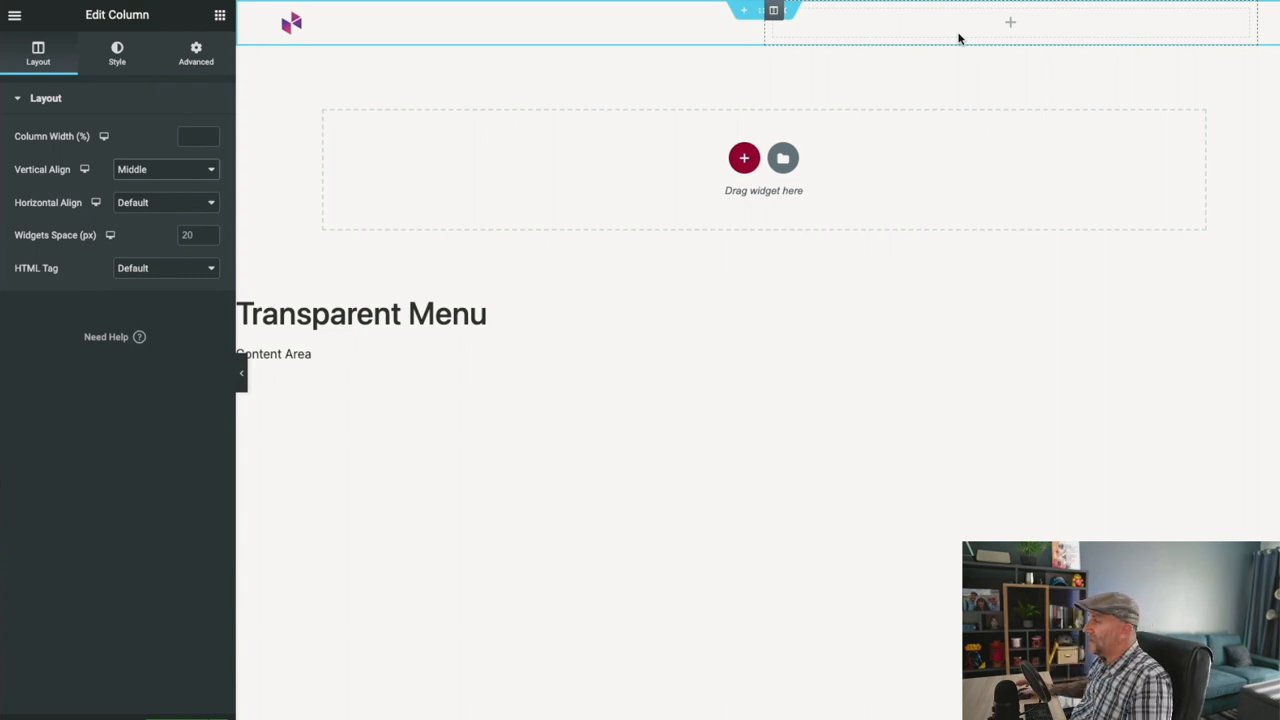
pyautogui.moveTo(1033, 30)
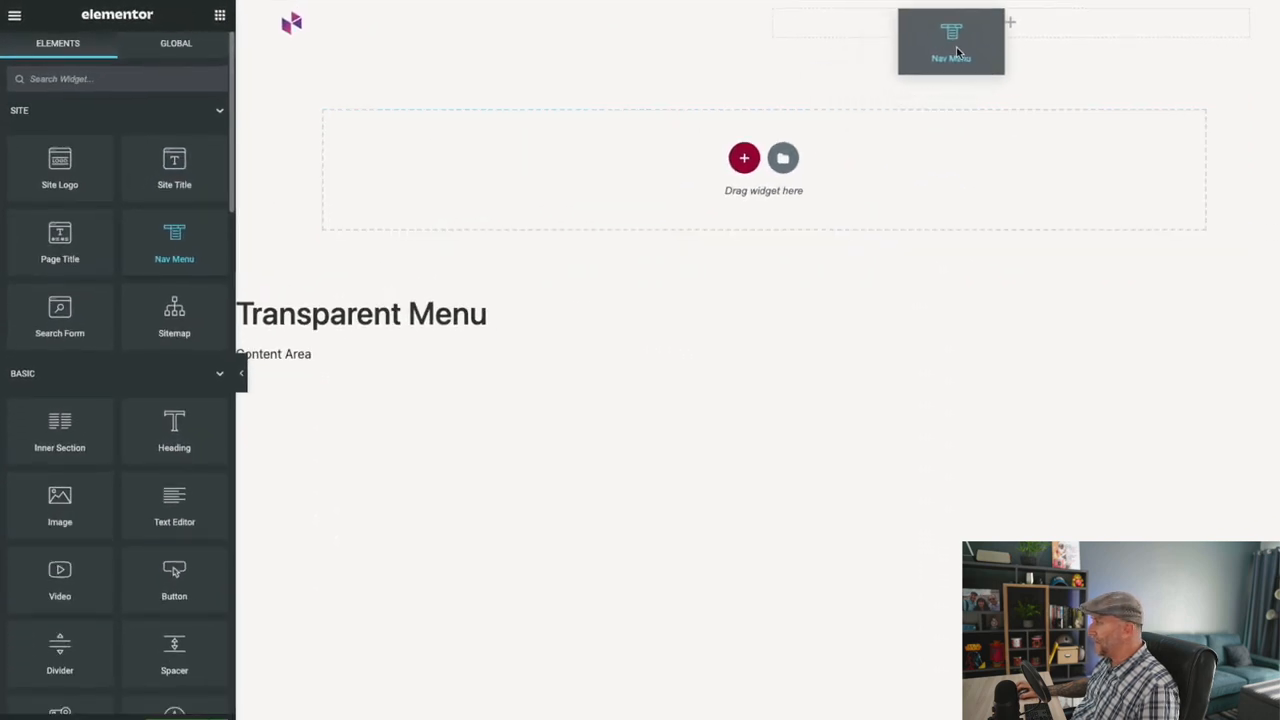
# Step: Place the Nav Menu widget in the right column and make its link text white
pyautogui.click(951, 40)
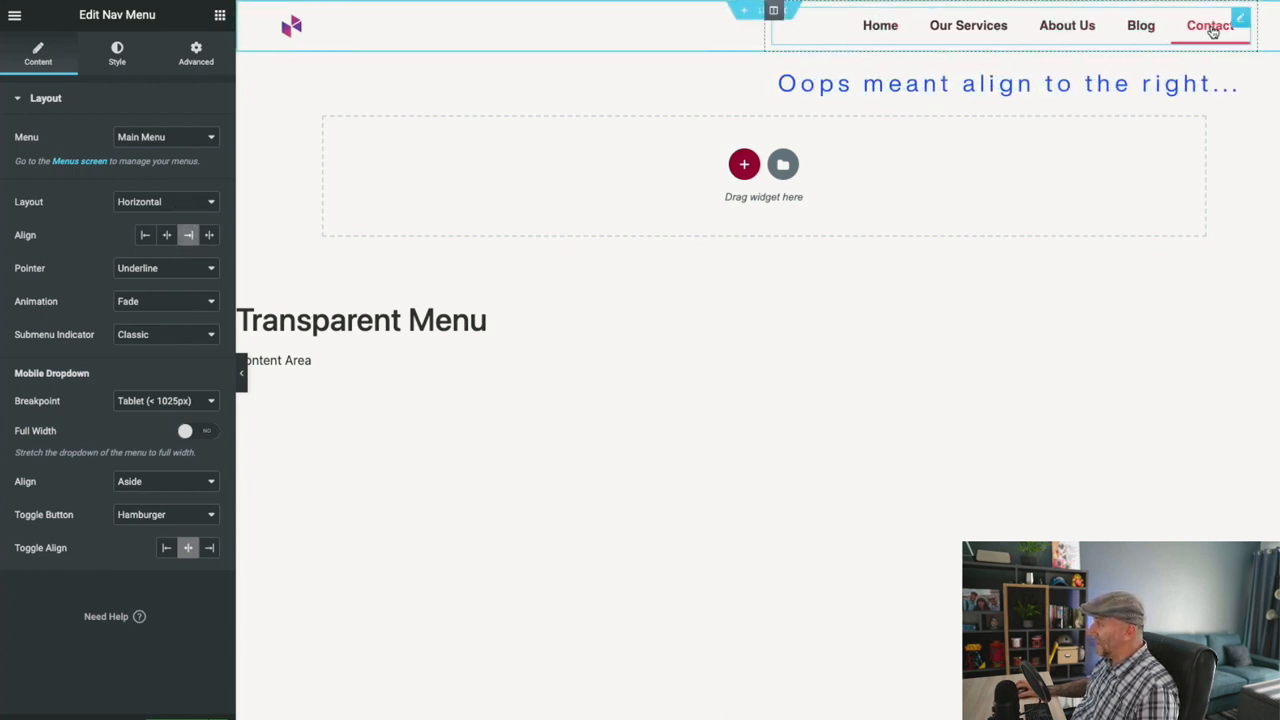
pyautogui.click(116, 54)
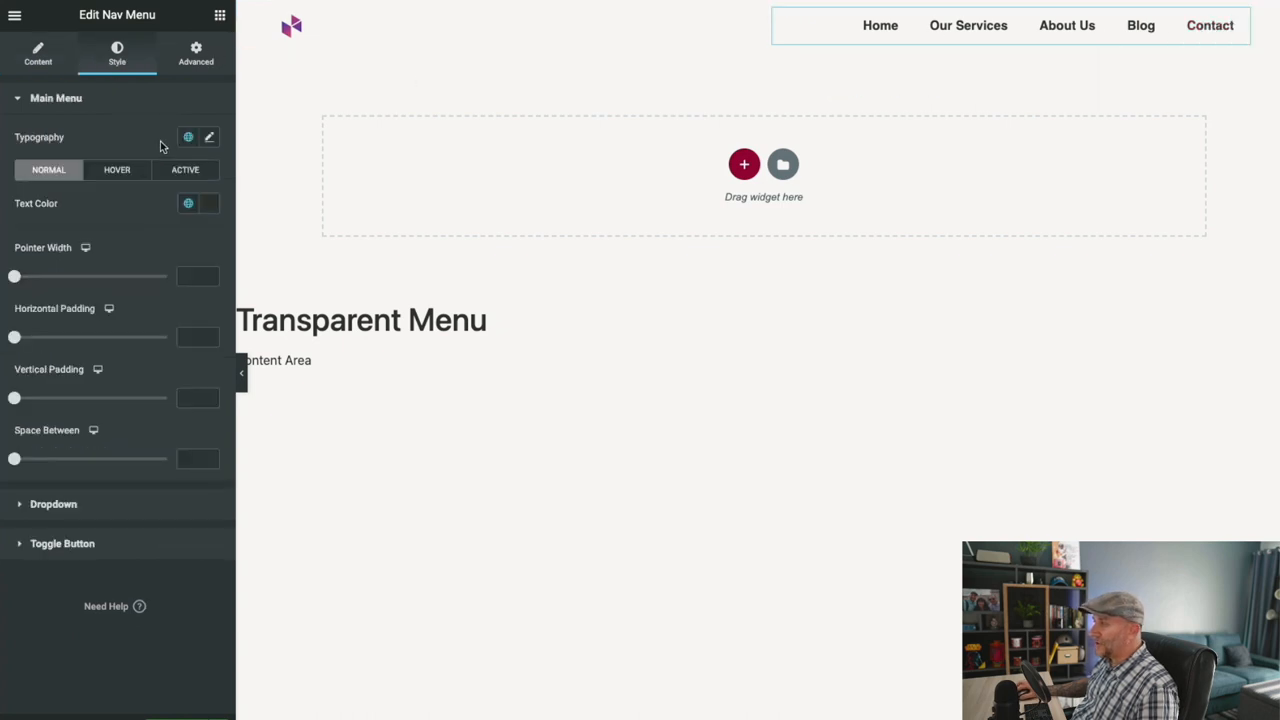
pyautogui.click(188, 203)
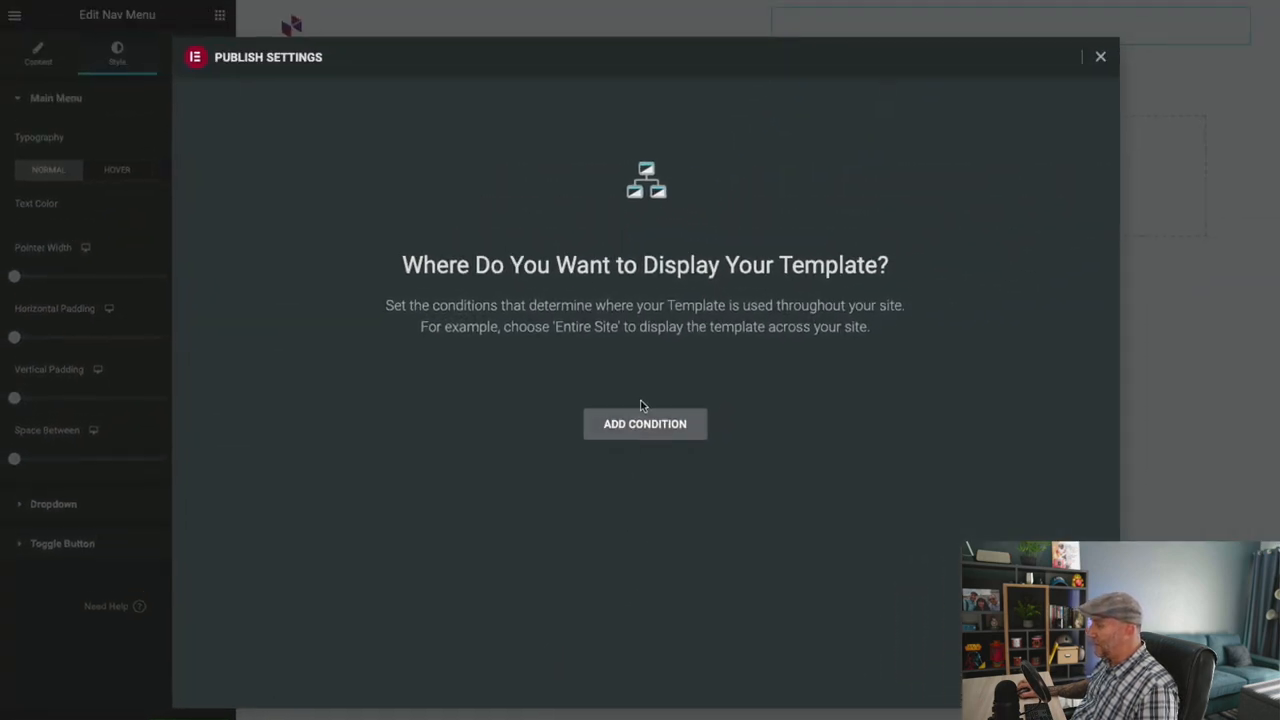
# Step: Publish with an Include > Entire Site display condition and view the live site
pyautogui.click(645, 423)
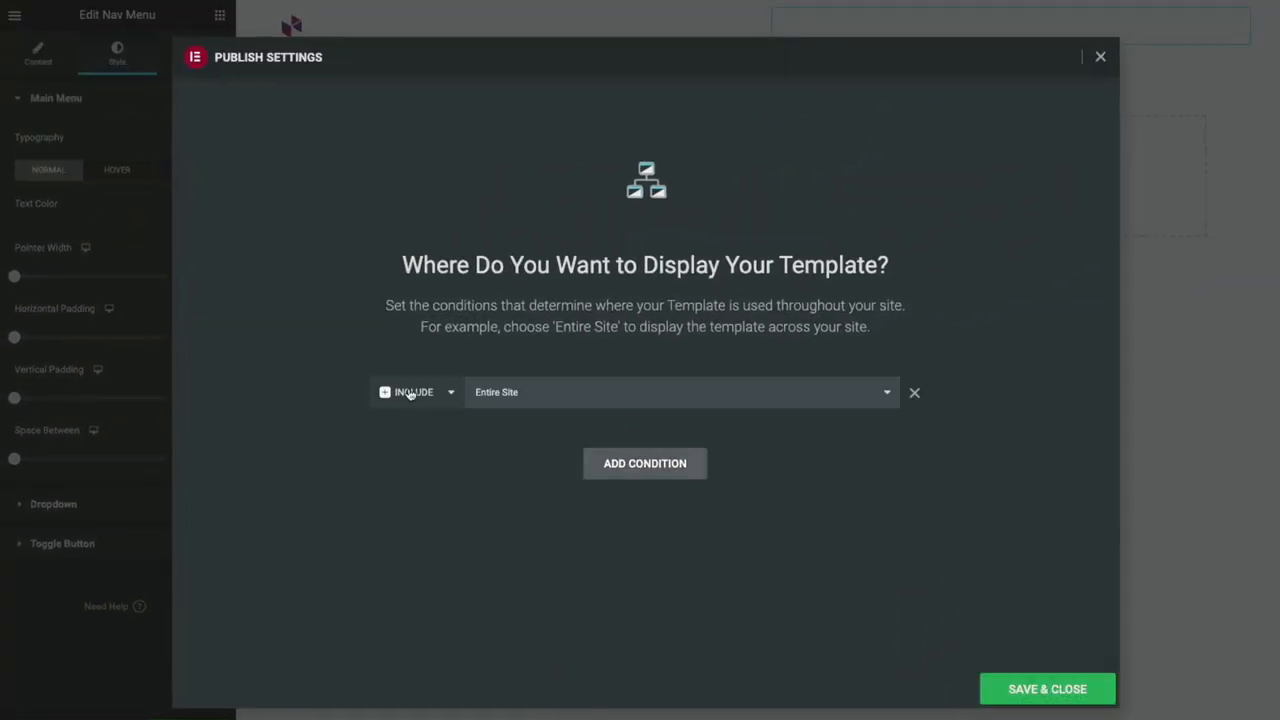
pyautogui.moveTo(556, 398)
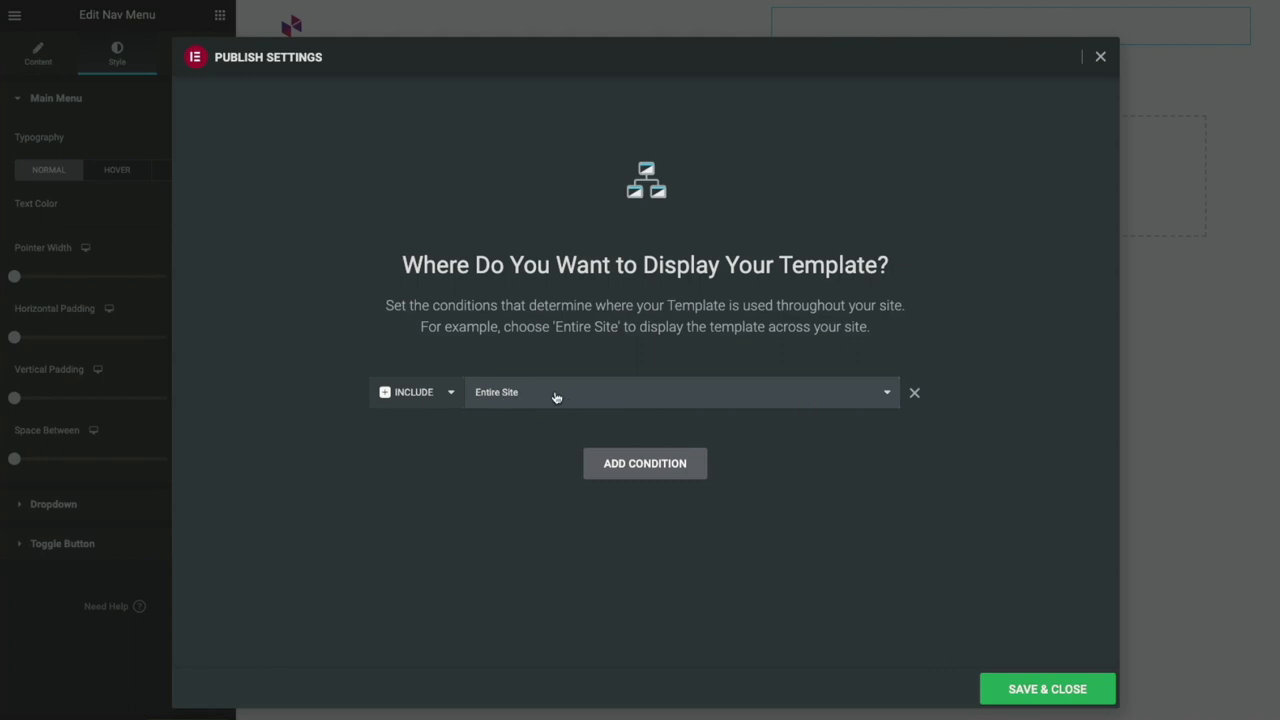
pyautogui.click(1047, 689)
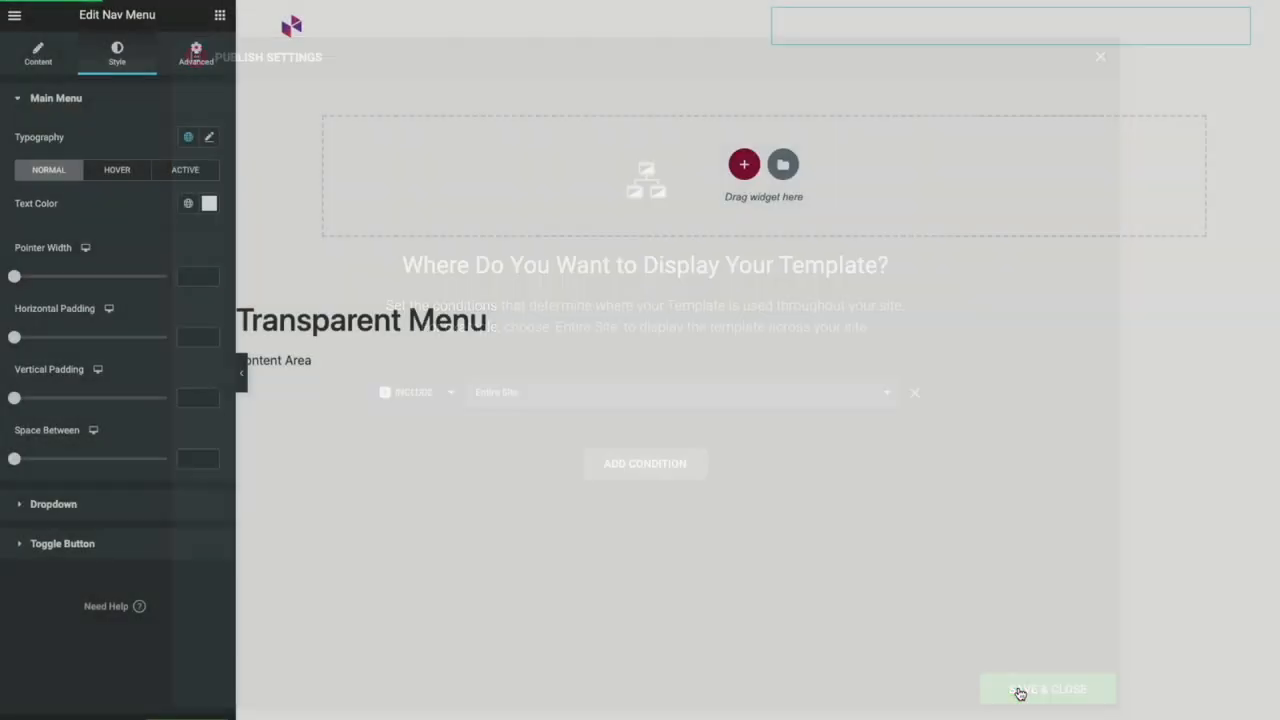
pyautogui.click(1046, 689)
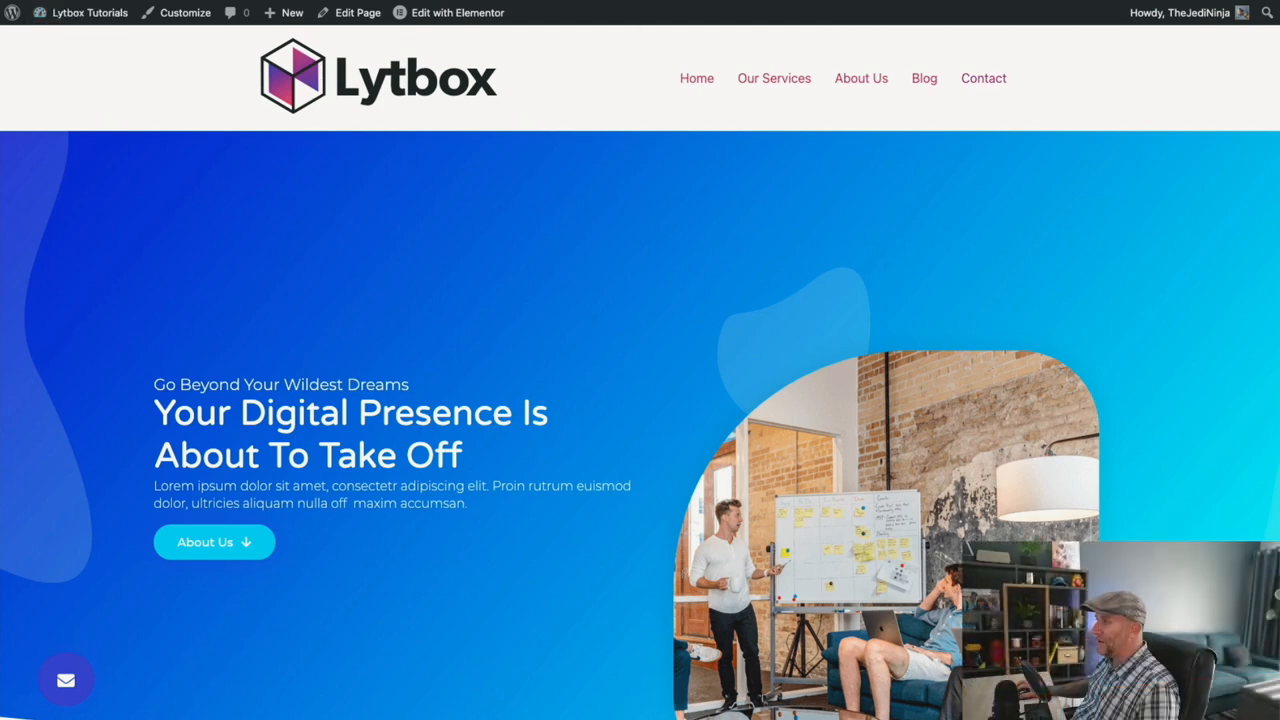
# Step: Scroll the live homepage to inspect the header's white bar above the hero
pyautogui.scroll(-3)
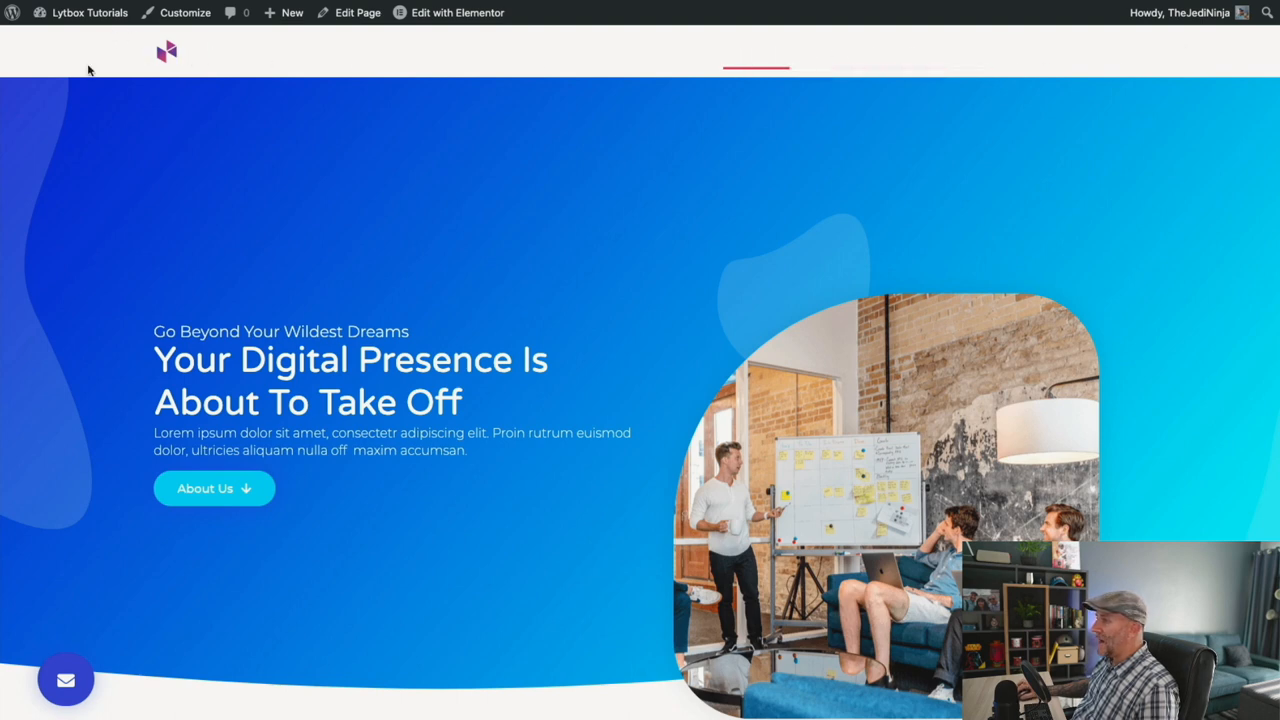
pyautogui.moveTo(800, 124)
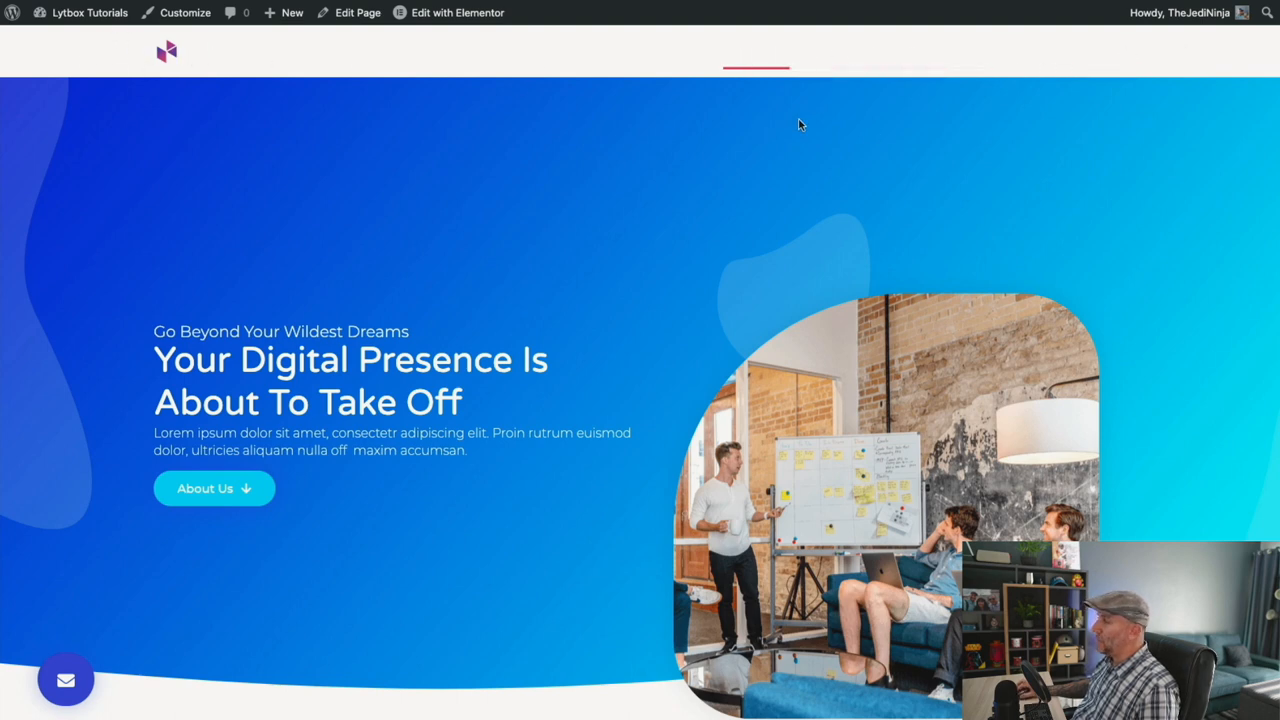
pyautogui.moveTo(98, 43)
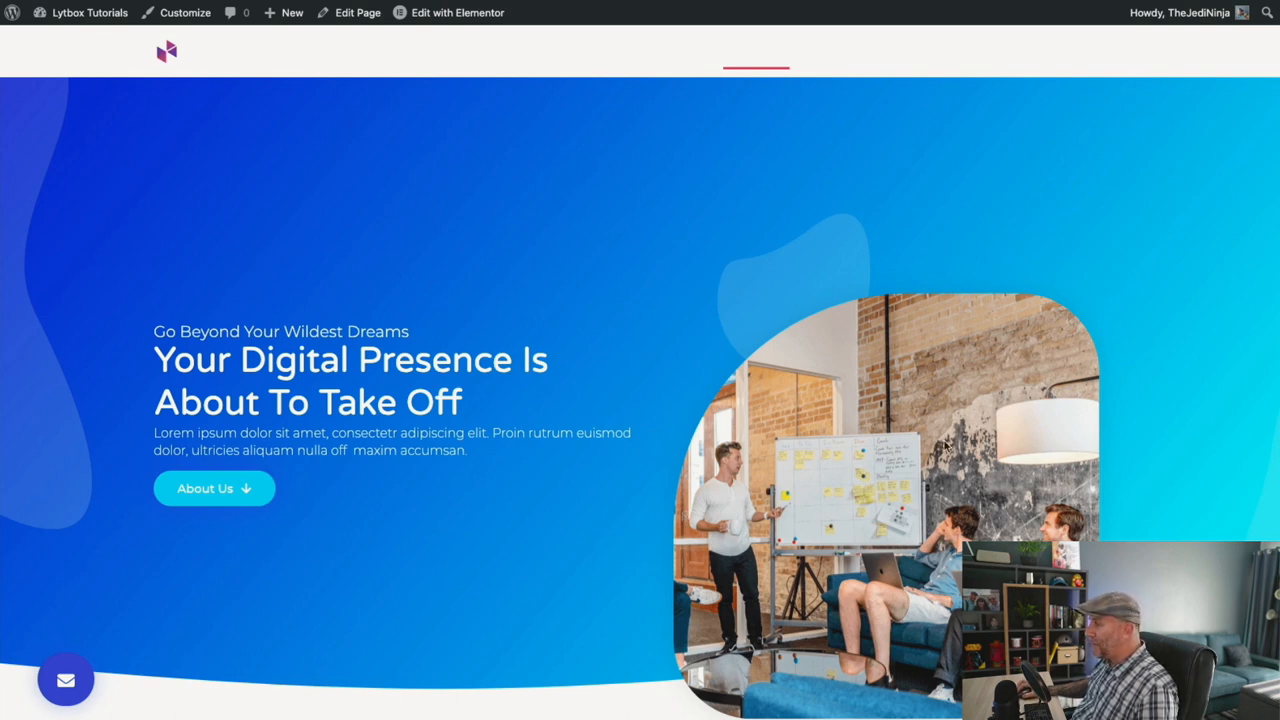
pyautogui.moveTo(493, 347)
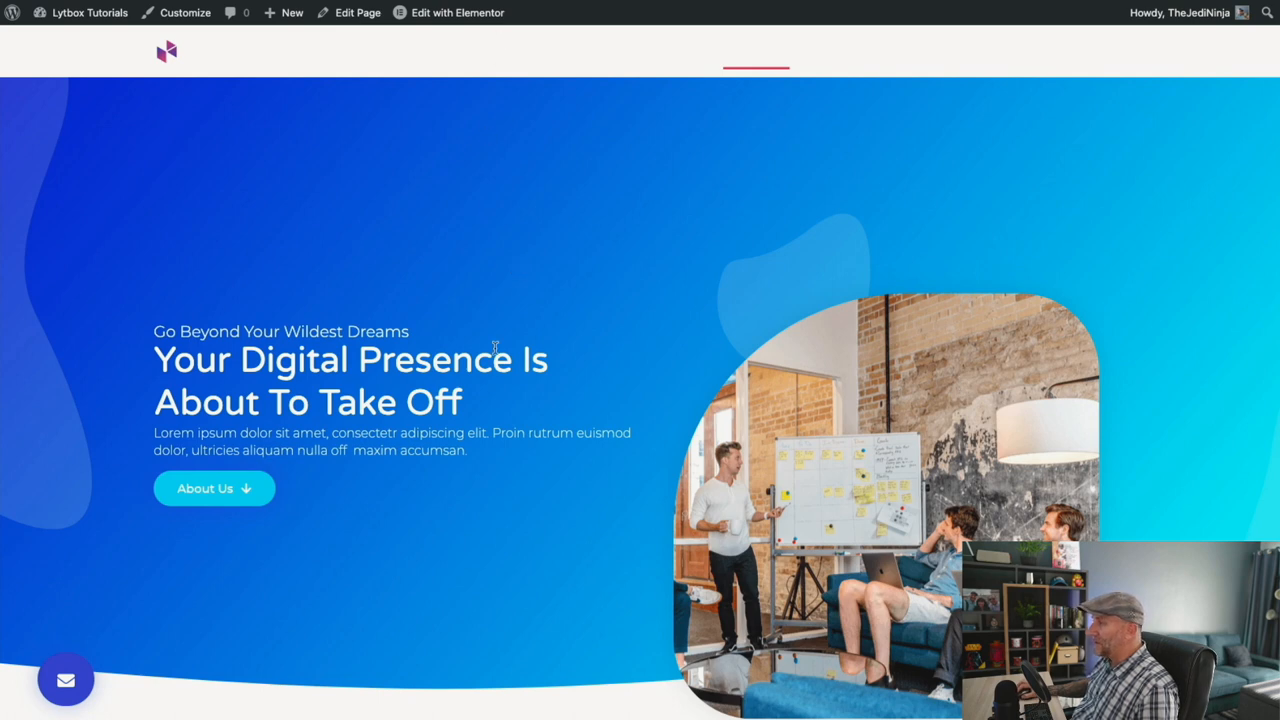
pyautogui.moveTo(432, 49)
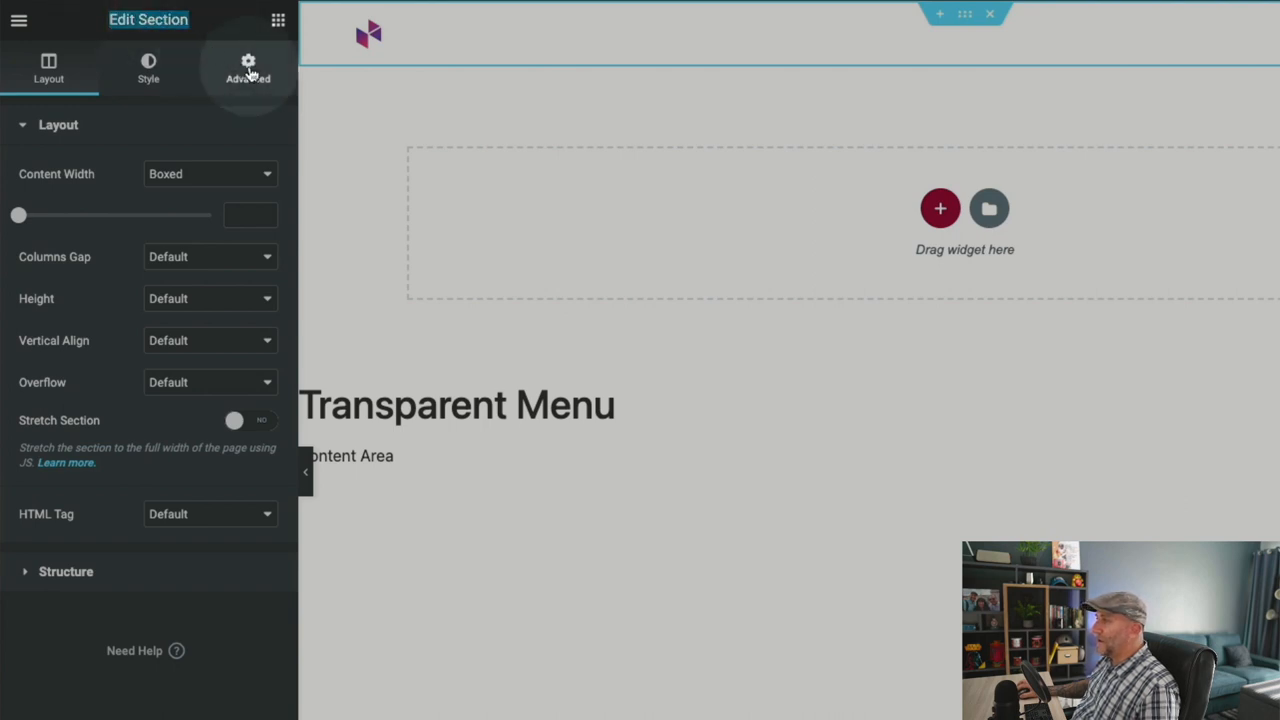
# Step: Unlink the section margins and set top margin 0 and bottom margin -80 px
pyautogui.click(247, 68)
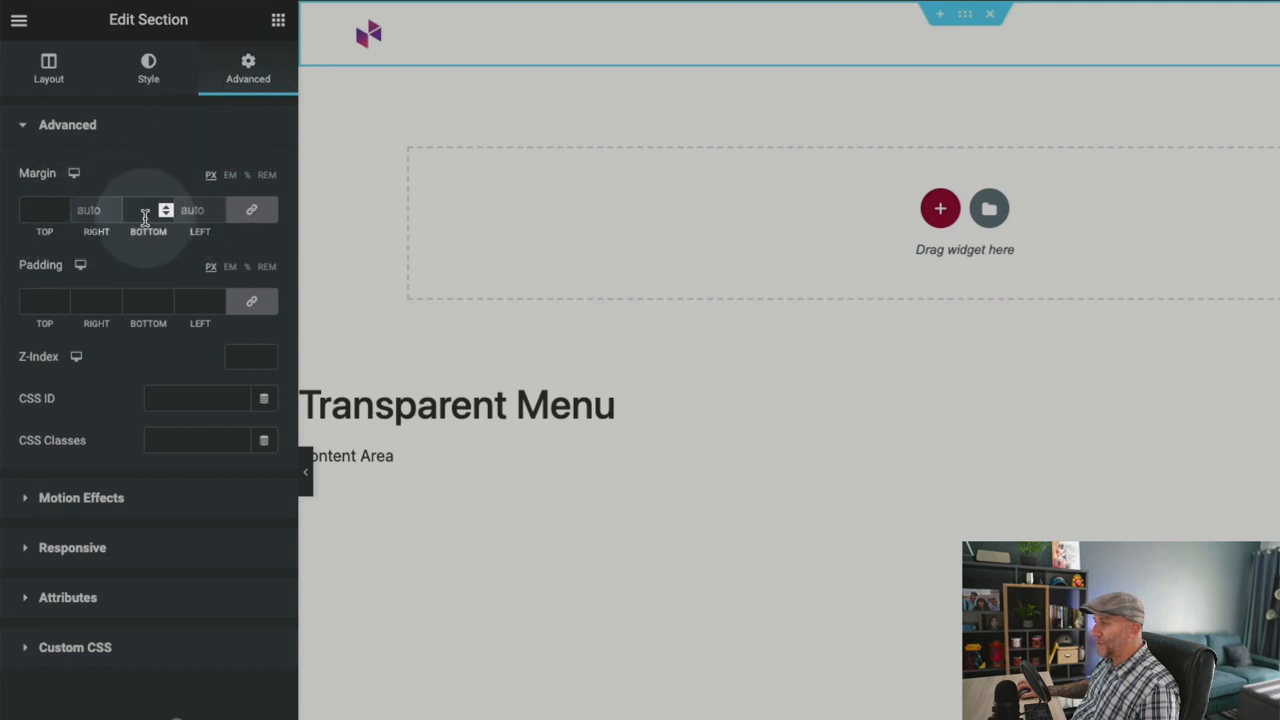
pyautogui.moveTo(252, 210)
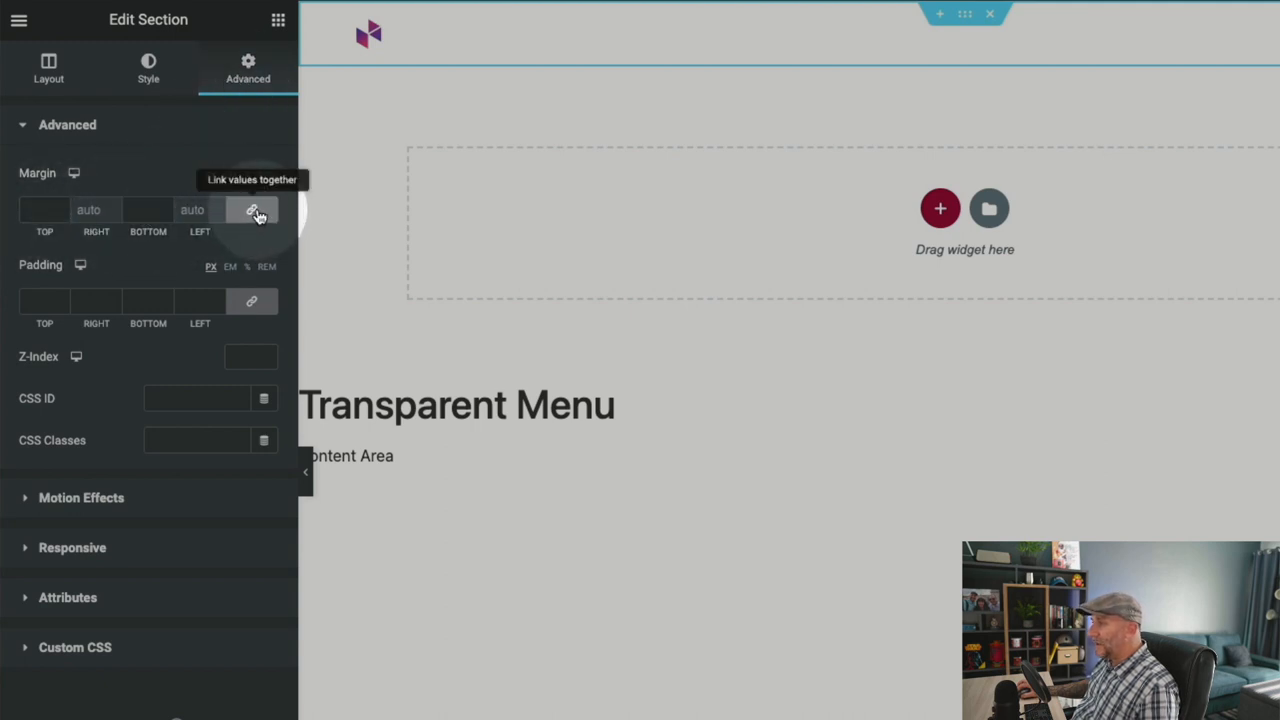
pyautogui.click(252, 210)
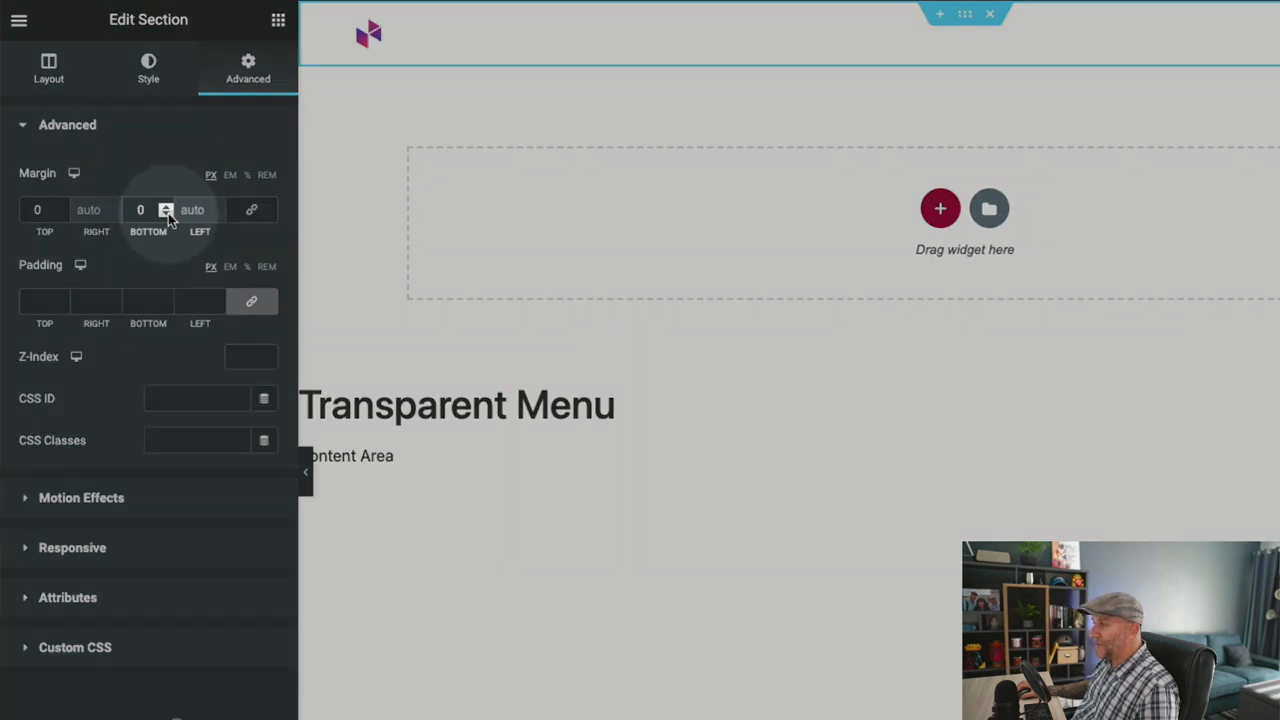
pyautogui.write('-27')
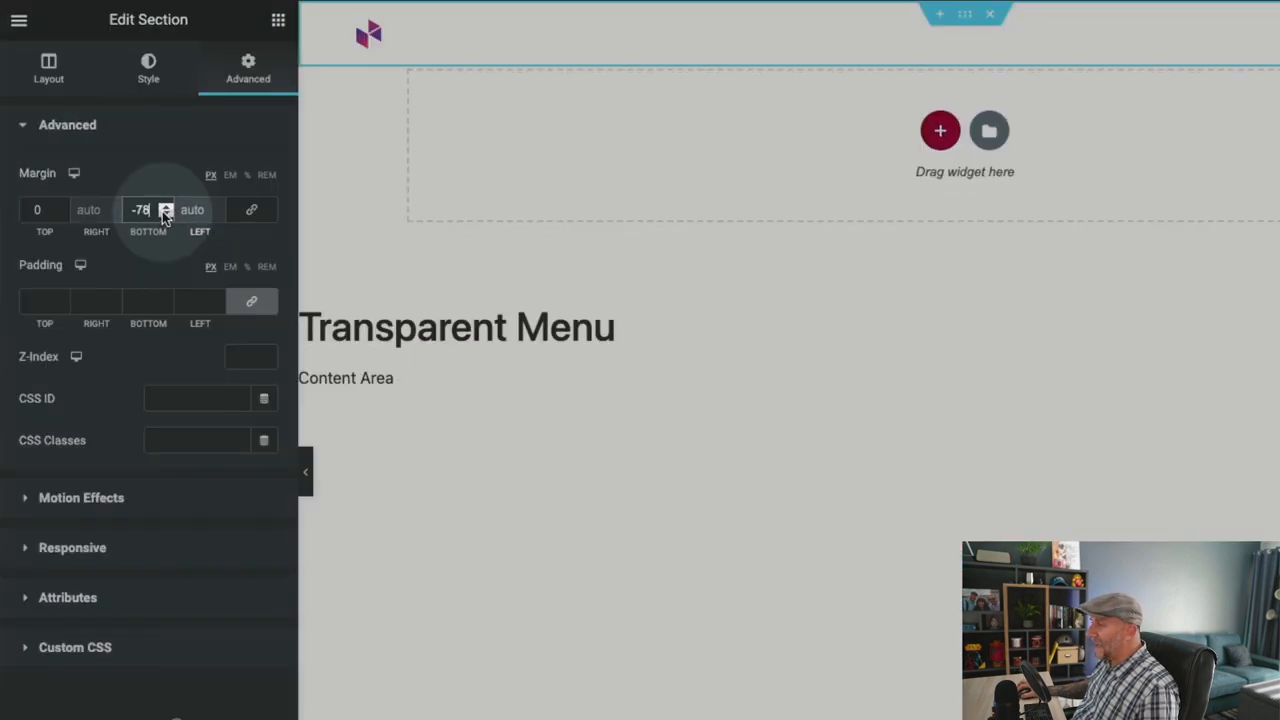
pyautogui.click(165, 205)
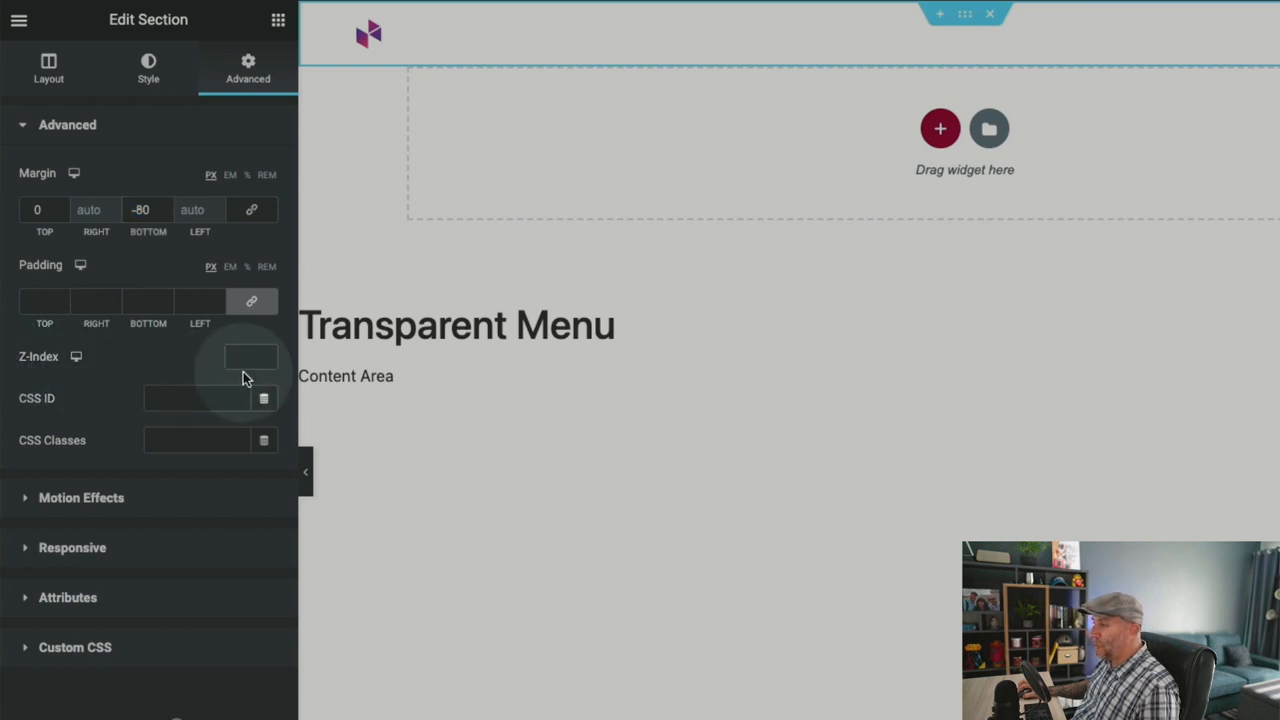
# Step: Give the header section a Z-Index of 1000 in its Advanced settings
pyautogui.click(245, 357)
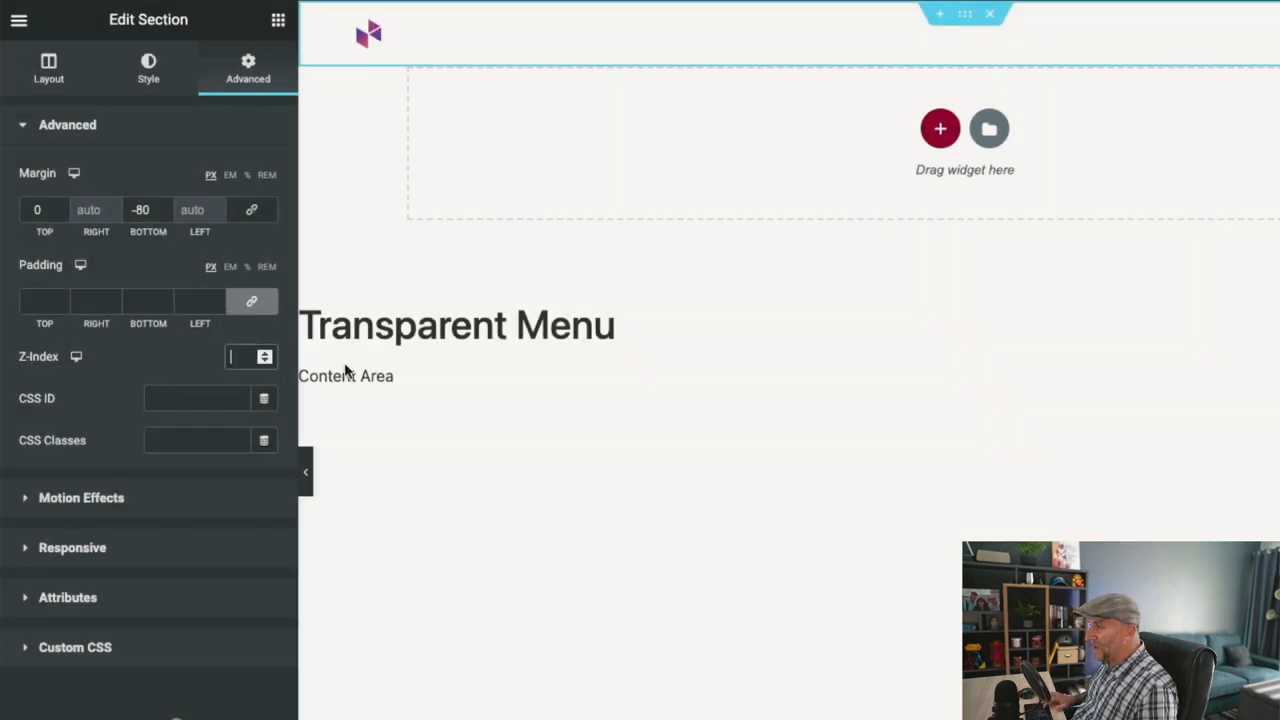
pyautogui.write('1000')
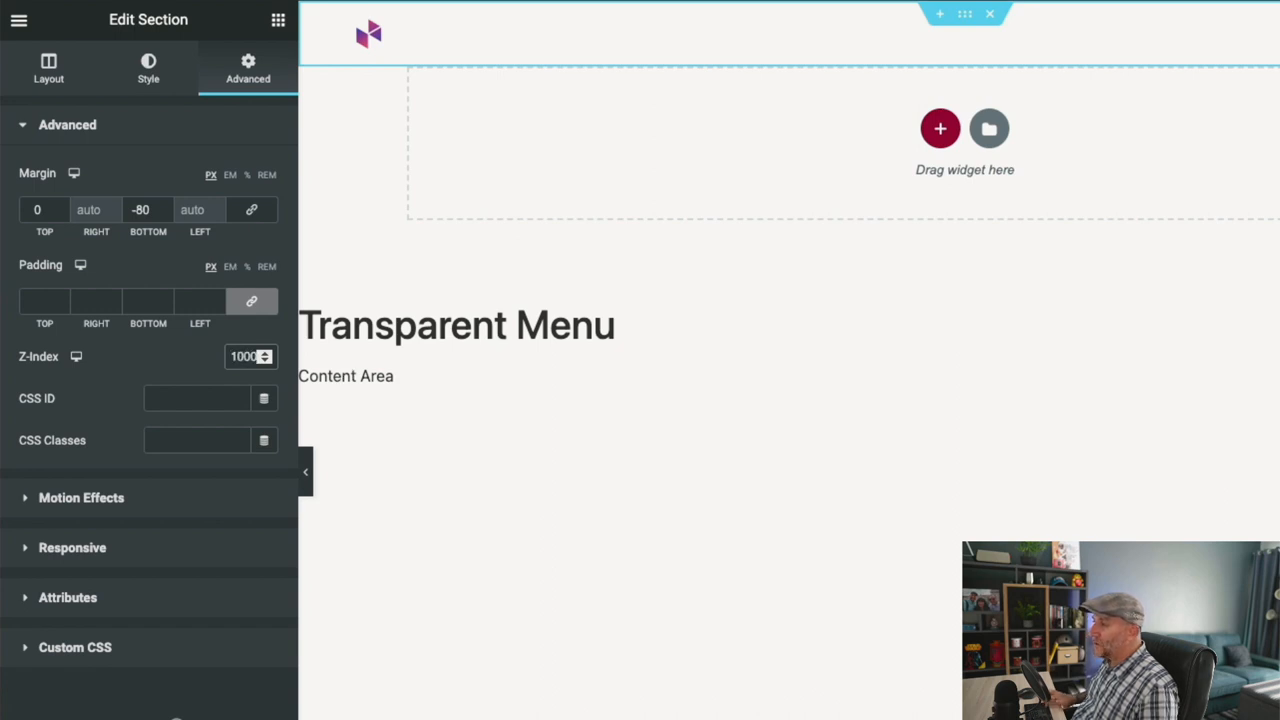
pyautogui.moveTo(139, 361)
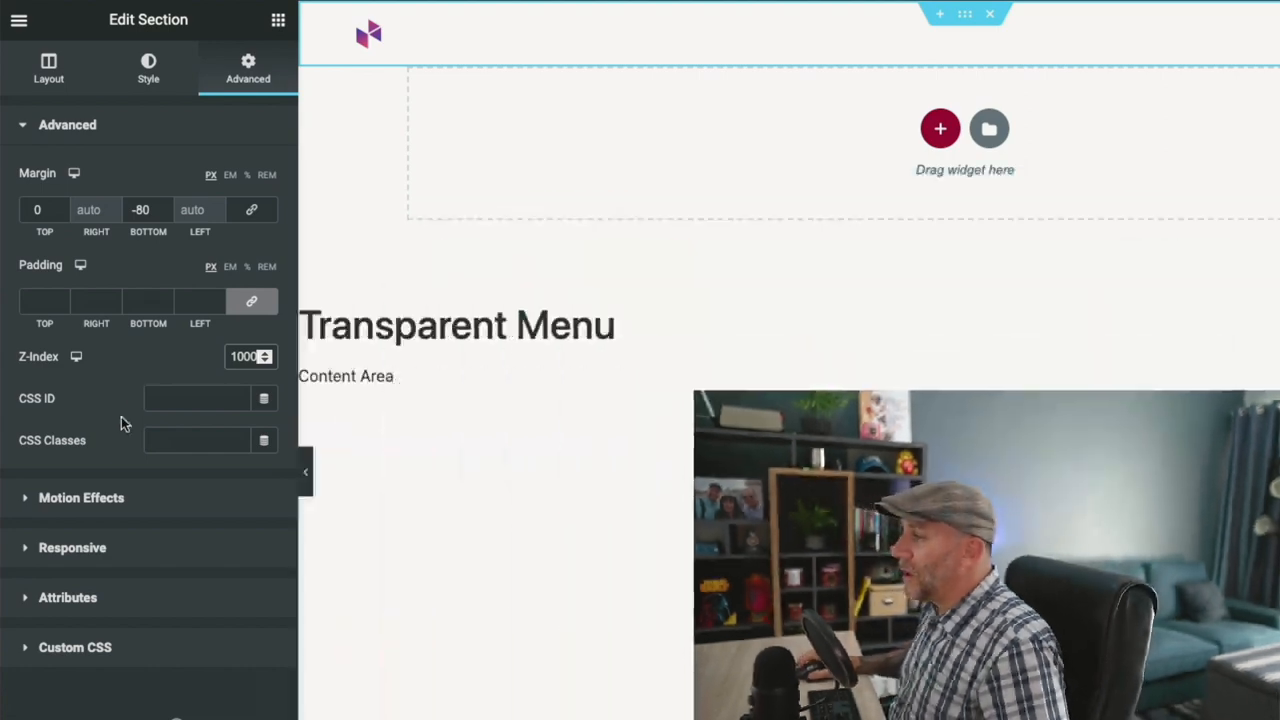
pyautogui.click(243, 356)
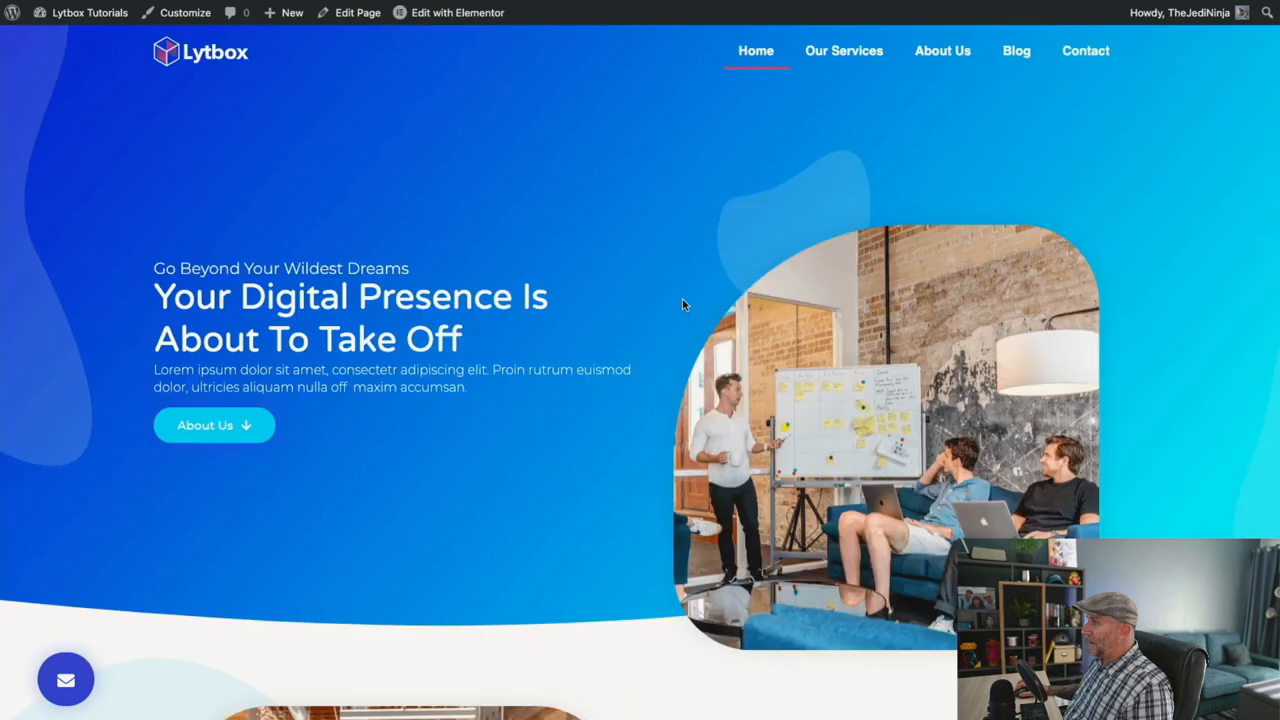
pyautogui.moveTo(766, 158)
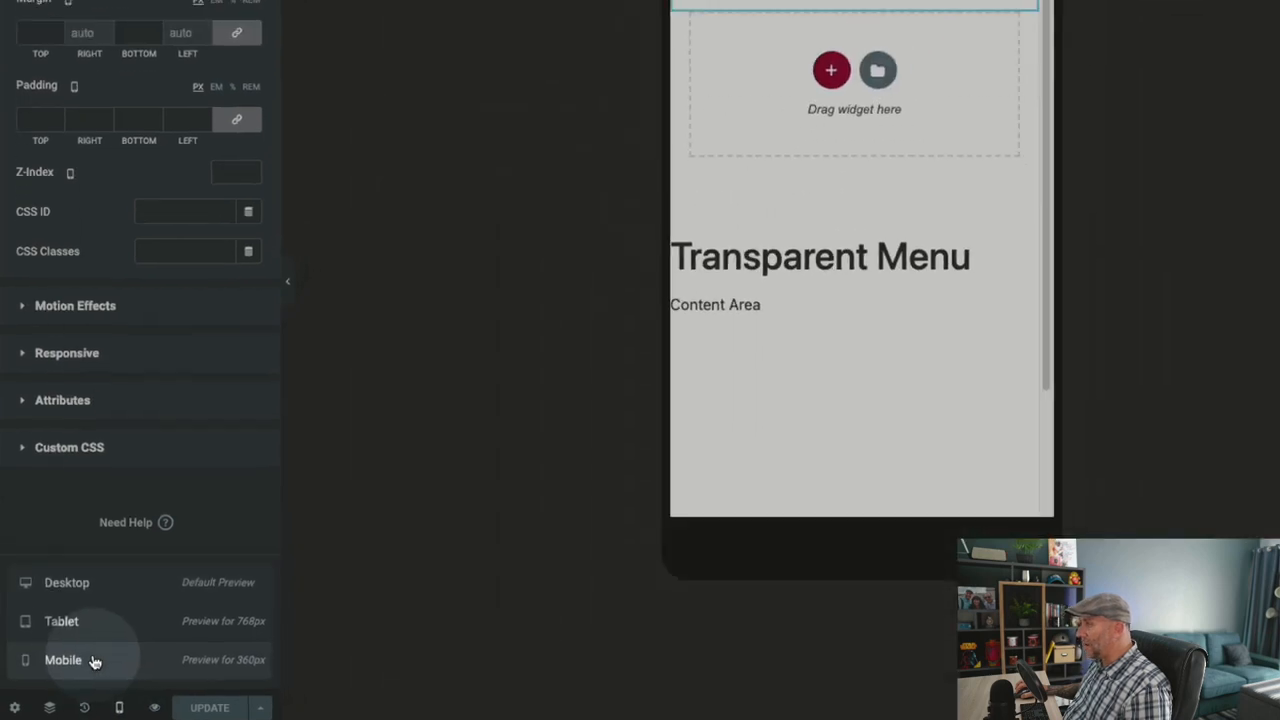
# Step: In Mobile responsive mode, set the logo column's width to 50%
pyautogui.click(62, 659)
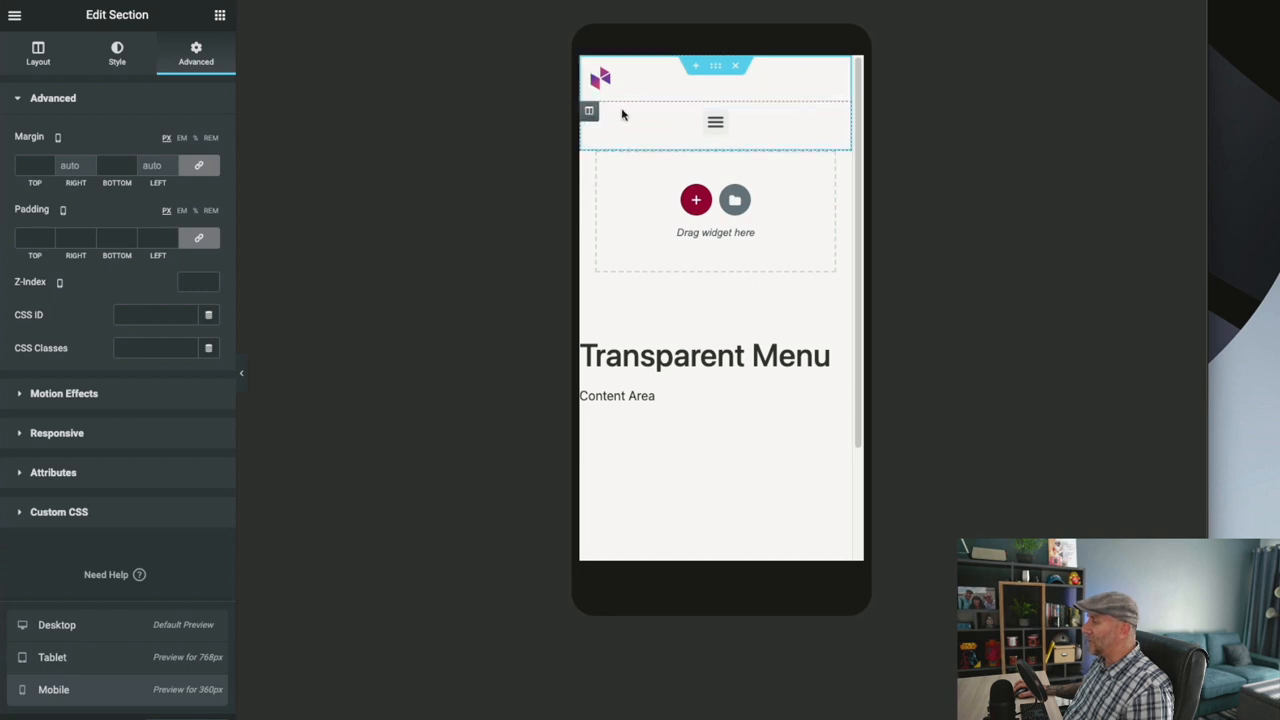
pyautogui.click(589, 110)
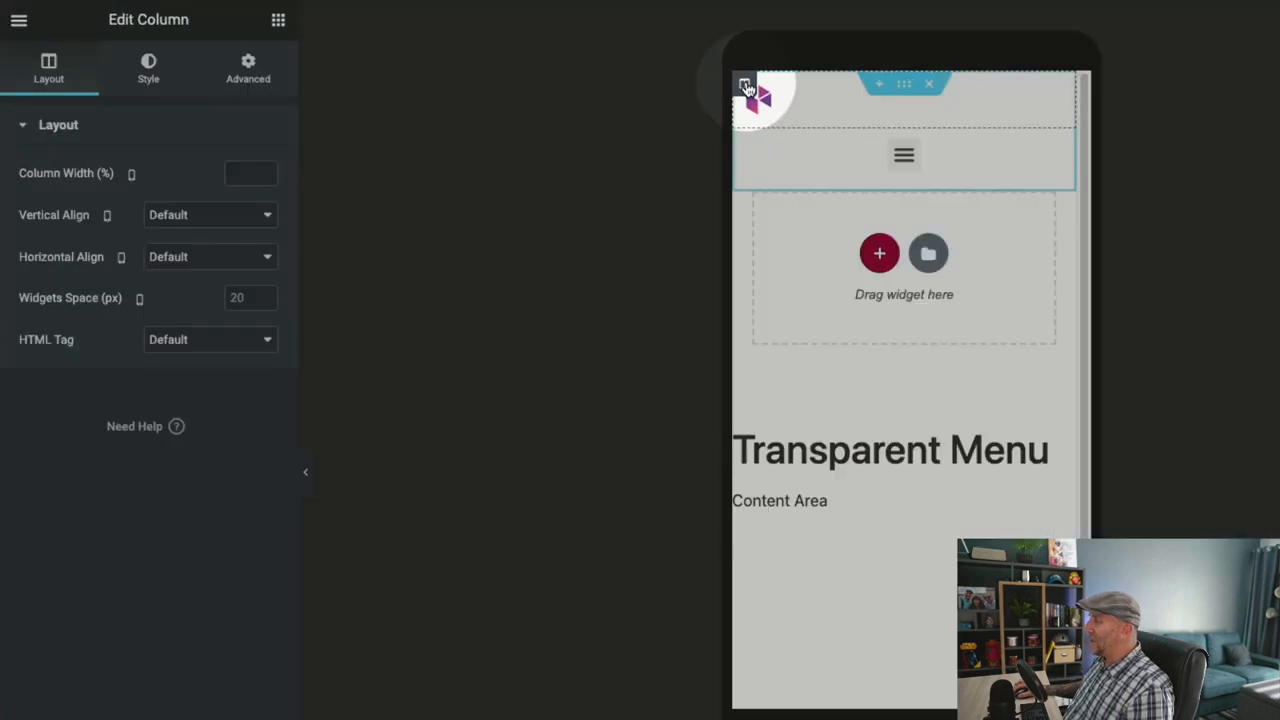
pyautogui.click(250, 173)
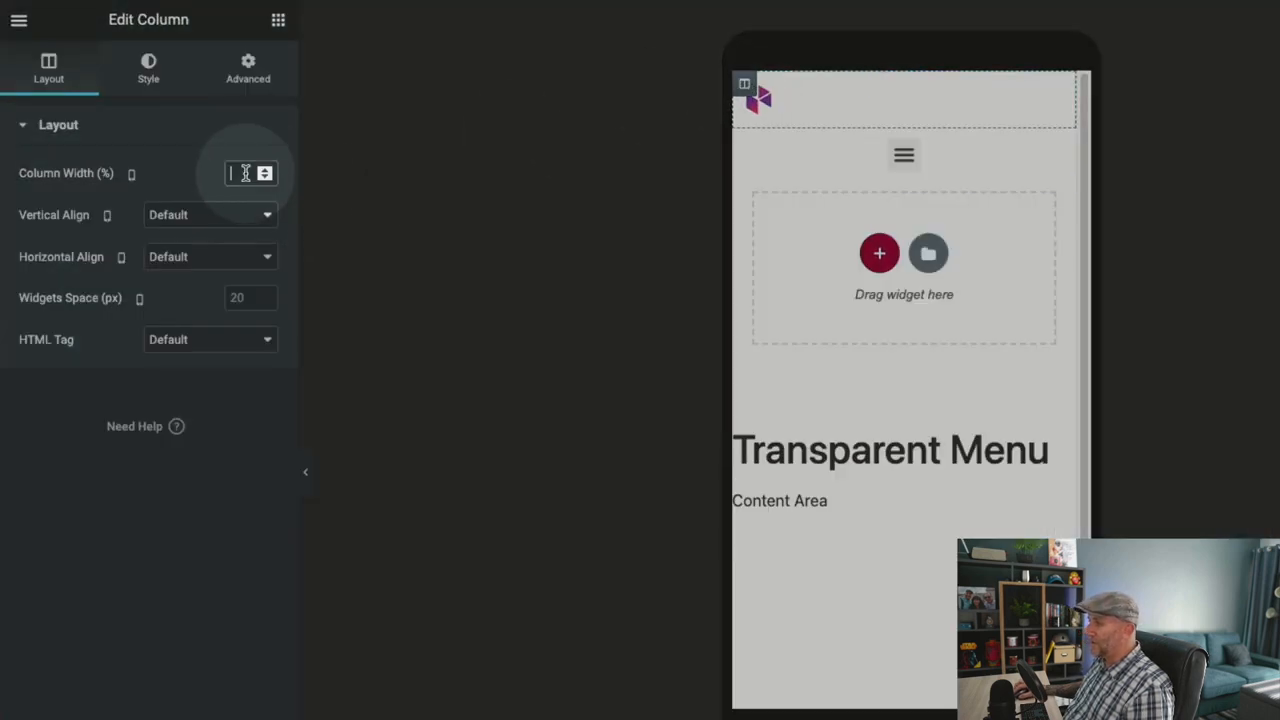
pyautogui.write('50')
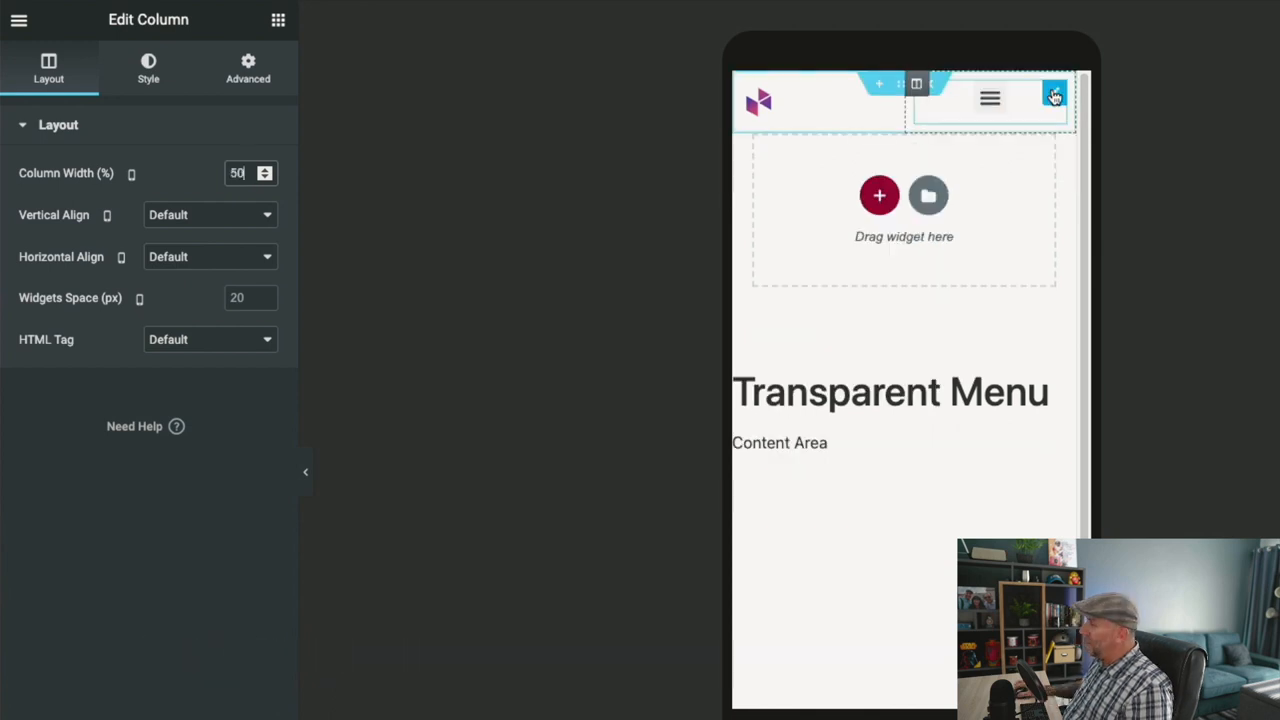
# Step: Set the Nav Menu widget's Mobile Dropdown Align to Center
pyautogui.click(1055, 95)
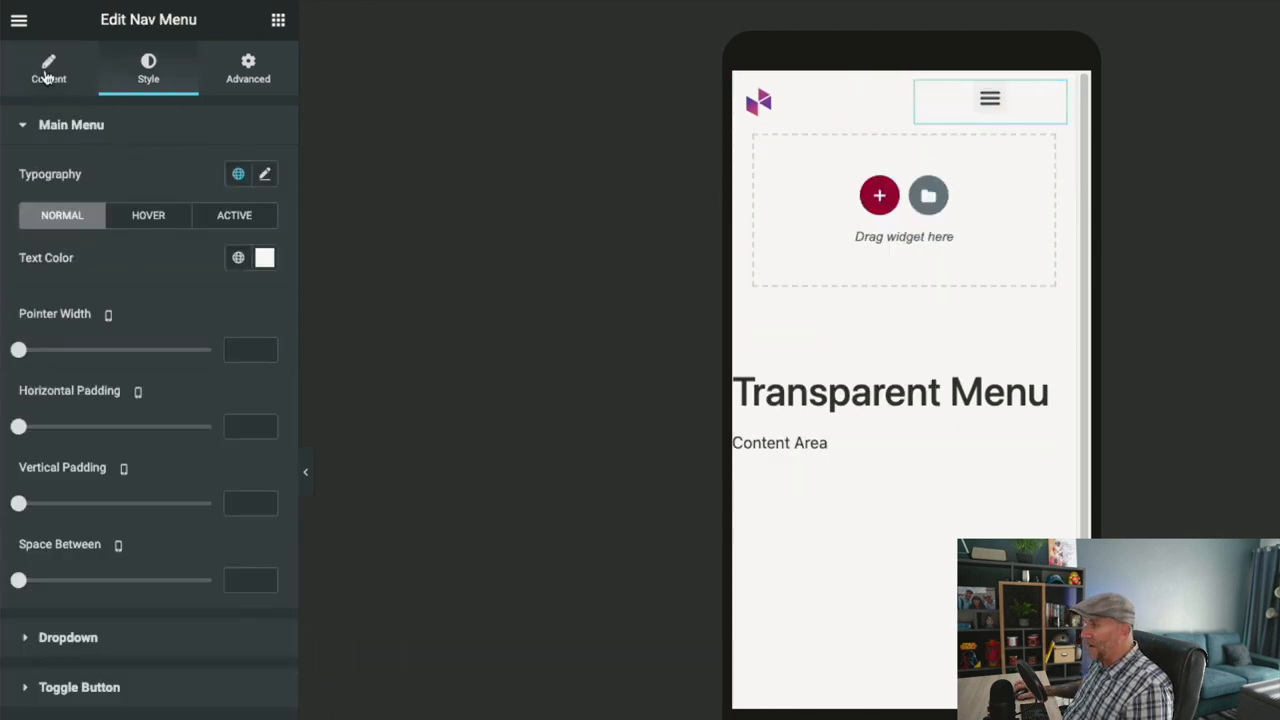
pyautogui.click(48, 70)
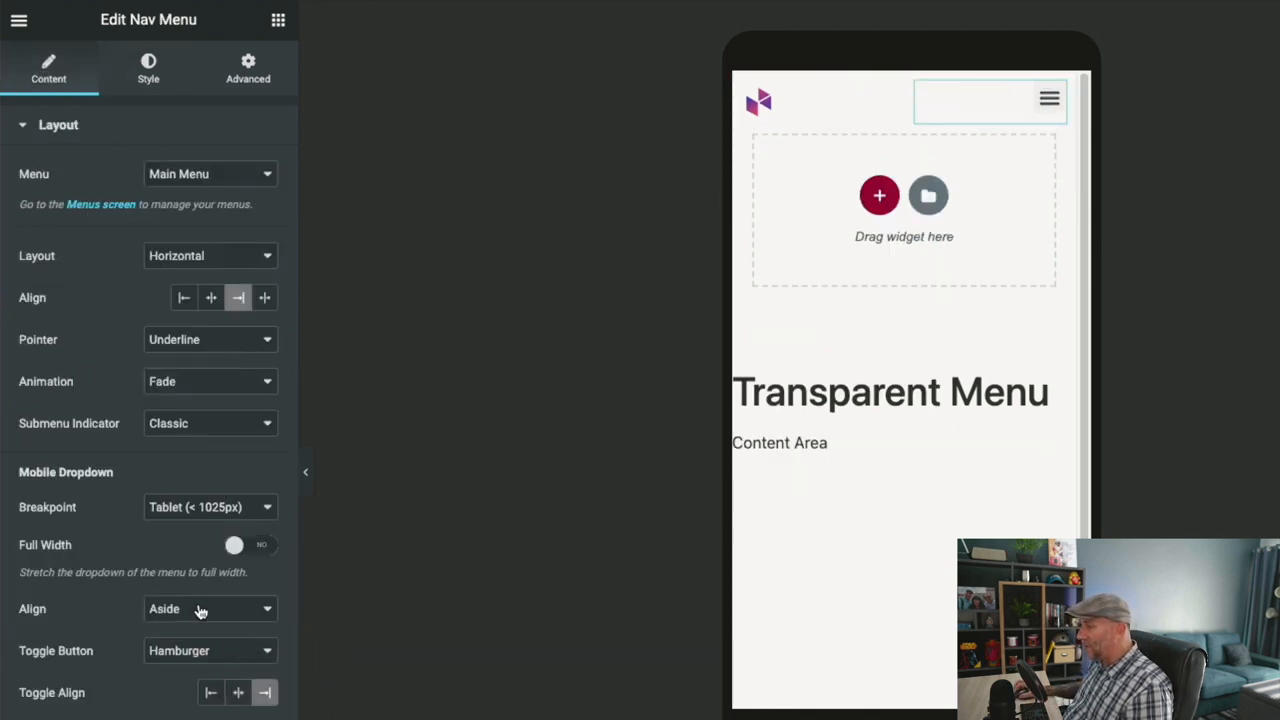
pyautogui.click(210, 608)
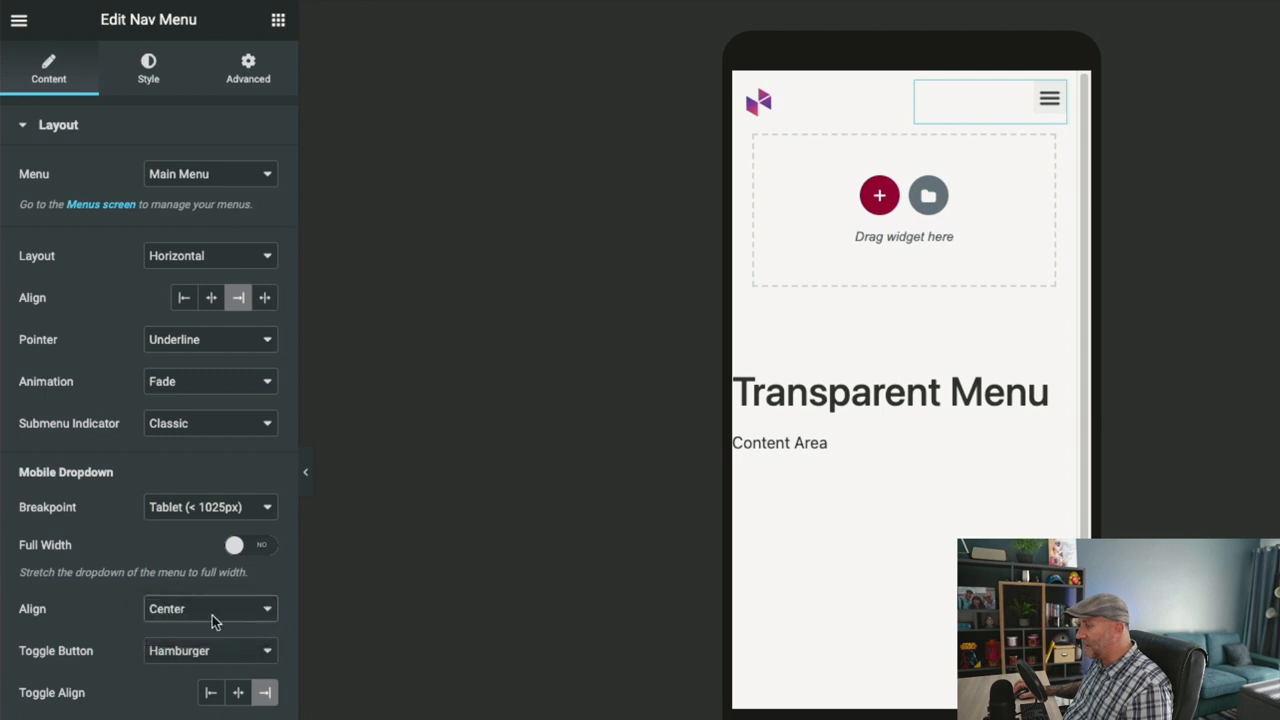
pyautogui.click(234, 544)
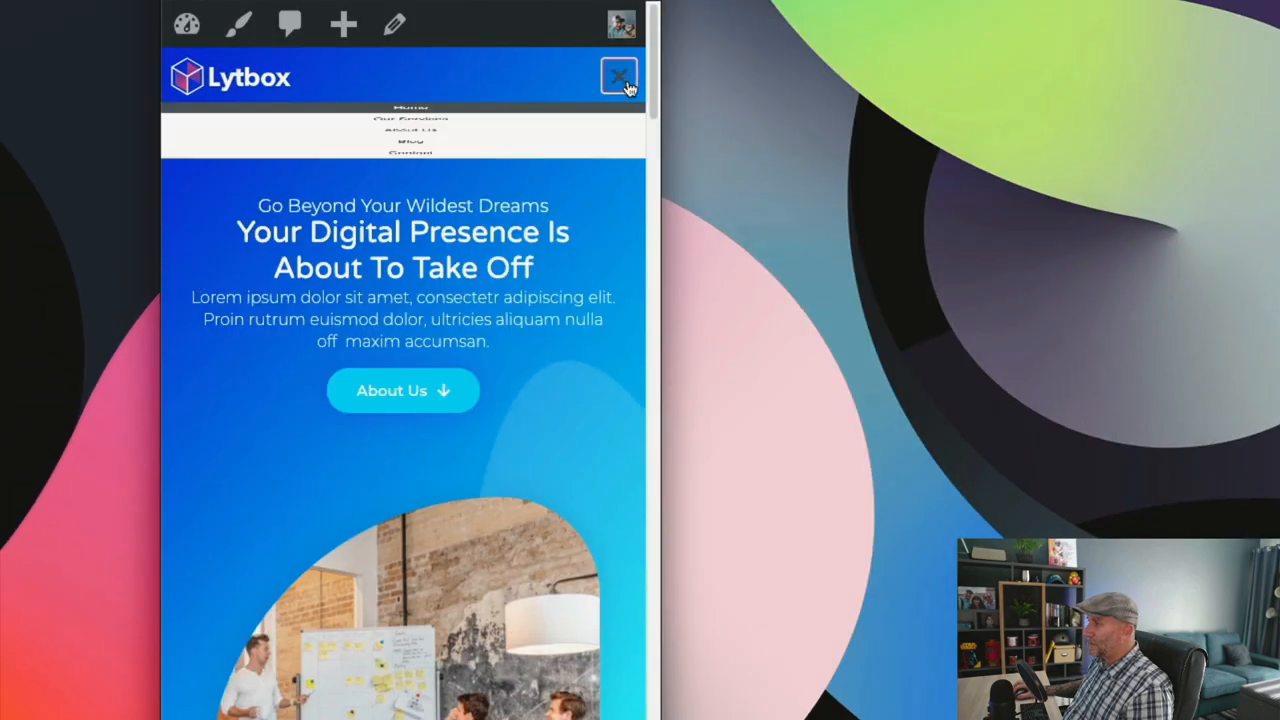
# Step: Expand the hamburger menu on the phone-width page to show the centered links
pyautogui.click(618, 76)
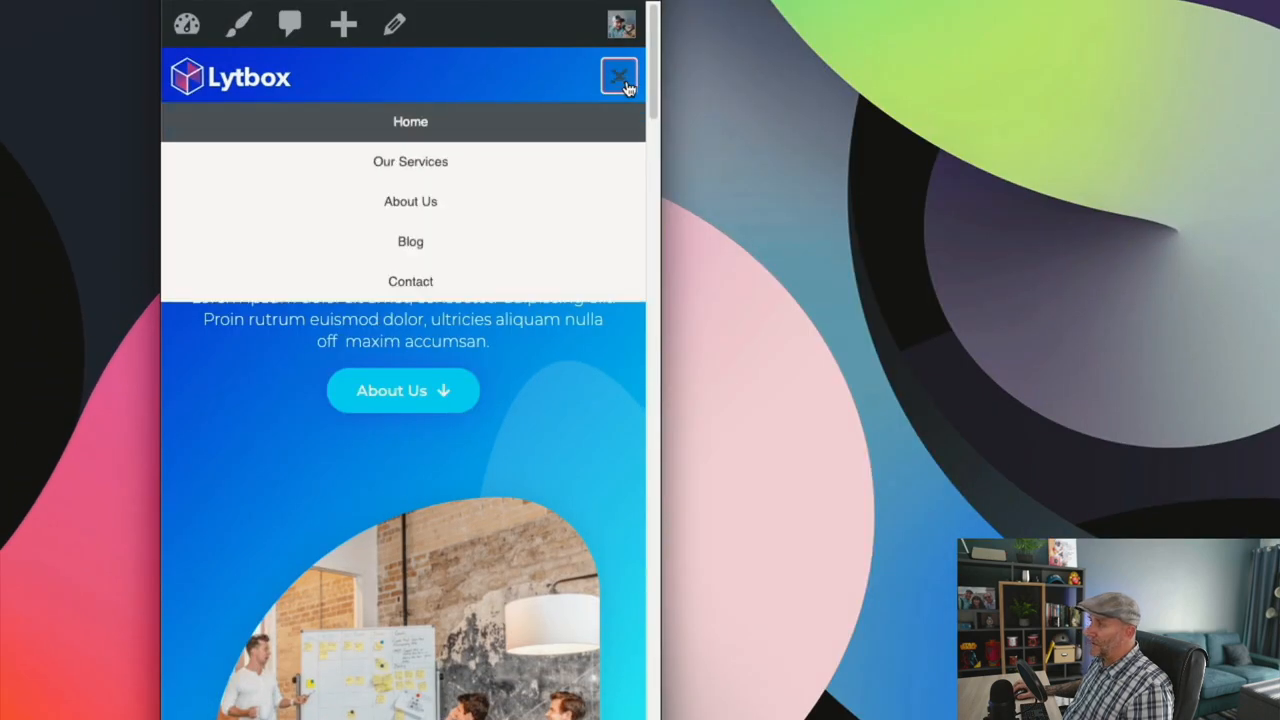